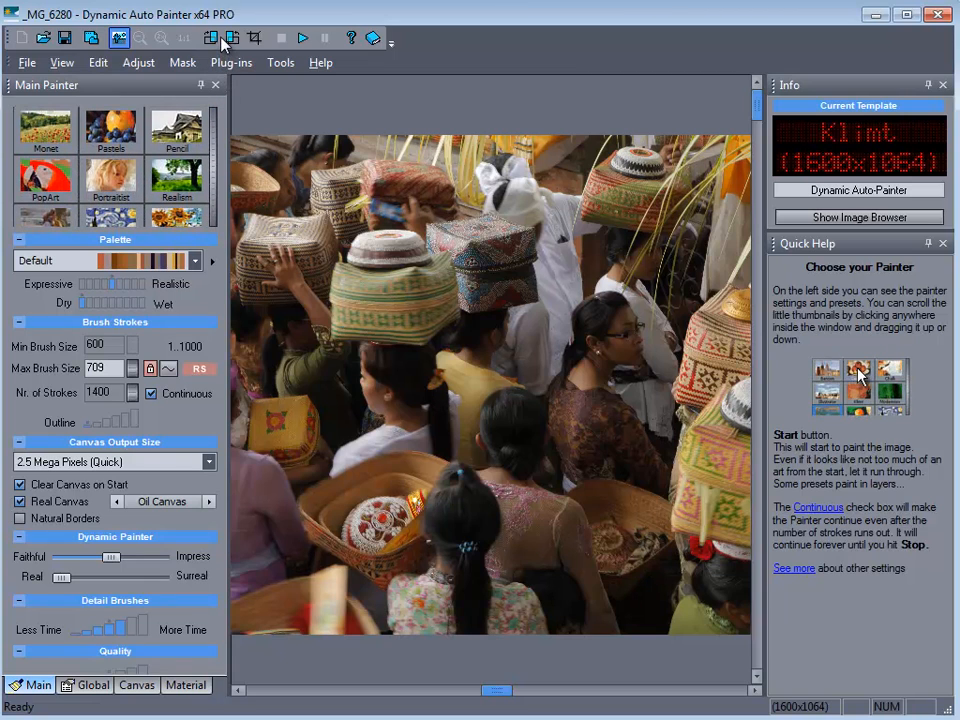
# Load the Benson (Sunny Mediterranean v.3) template from the style thumbnails
pyautogui.scroll(-3)
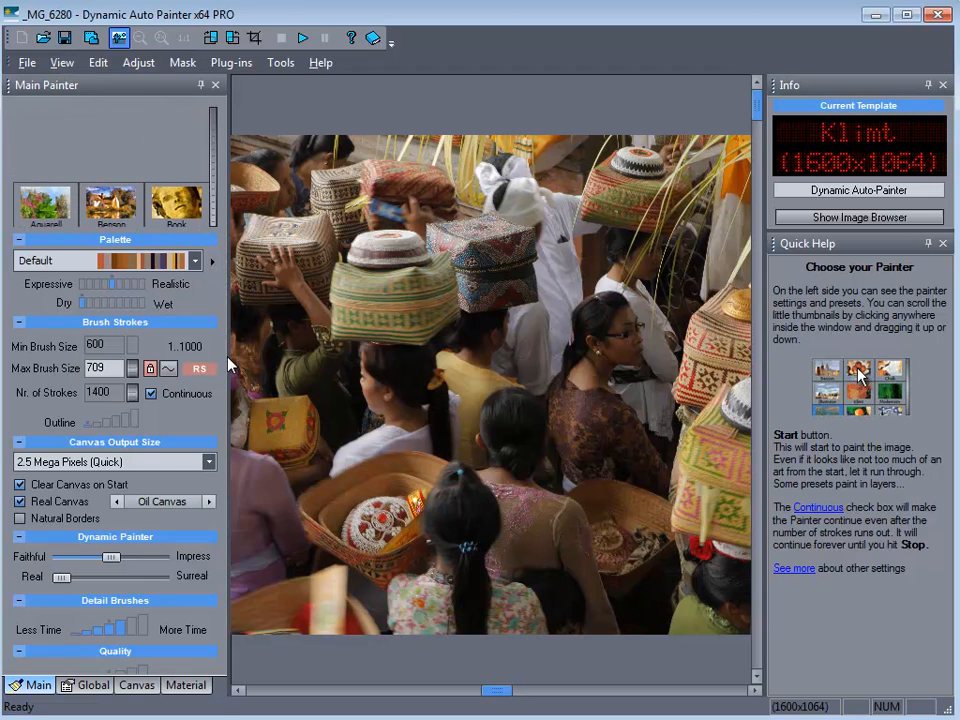
pyautogui.click(112, 128)
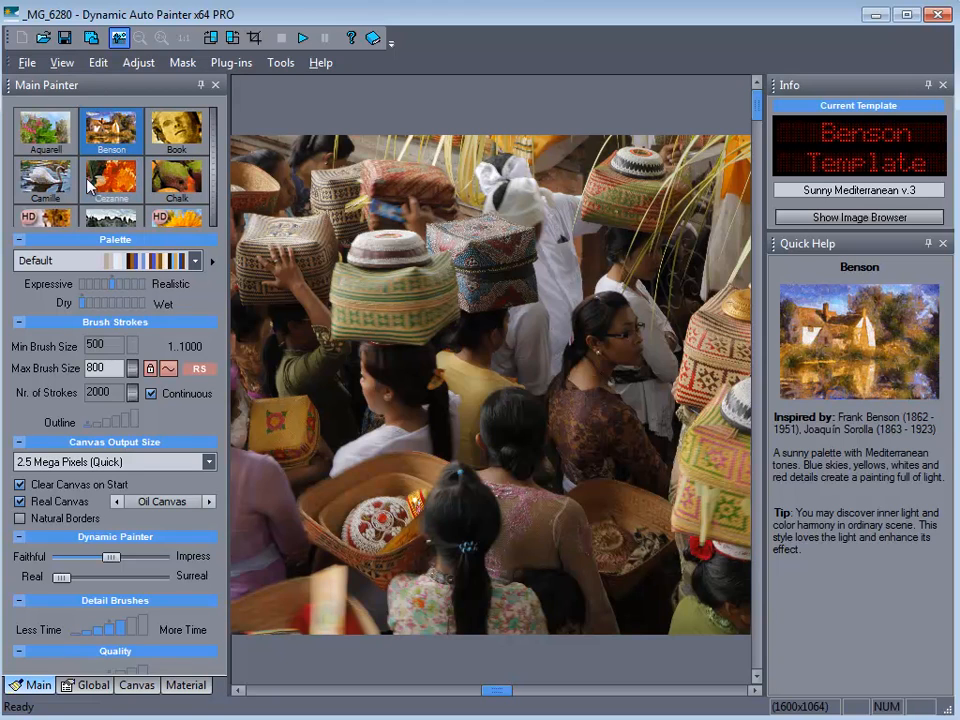
pyautogui.moveTo(224, 188)
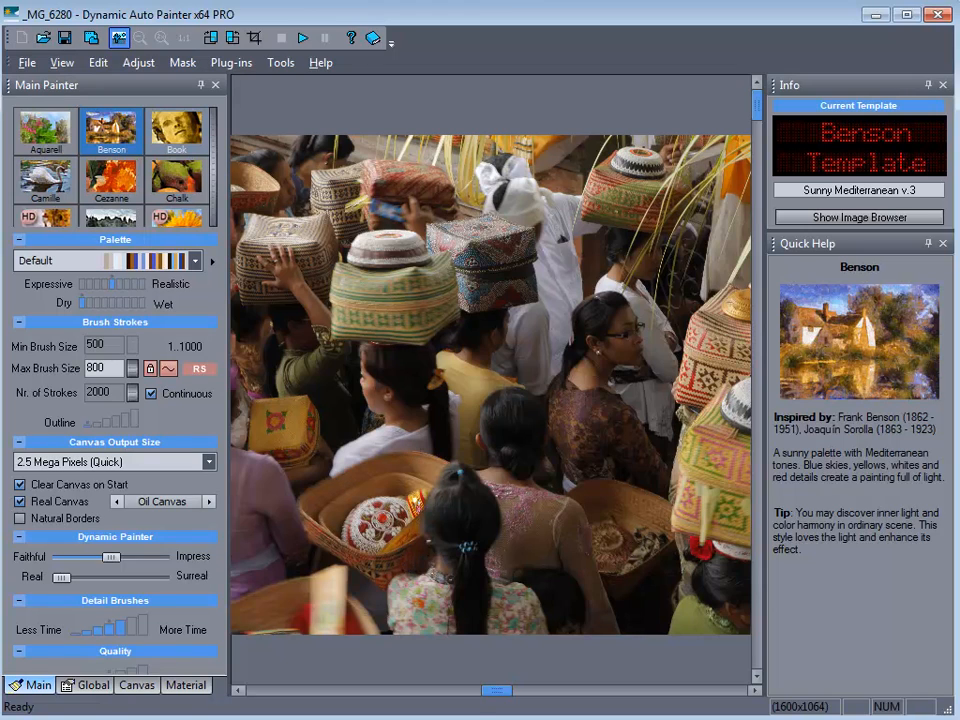
pyautogui.moveTo(400, 420)
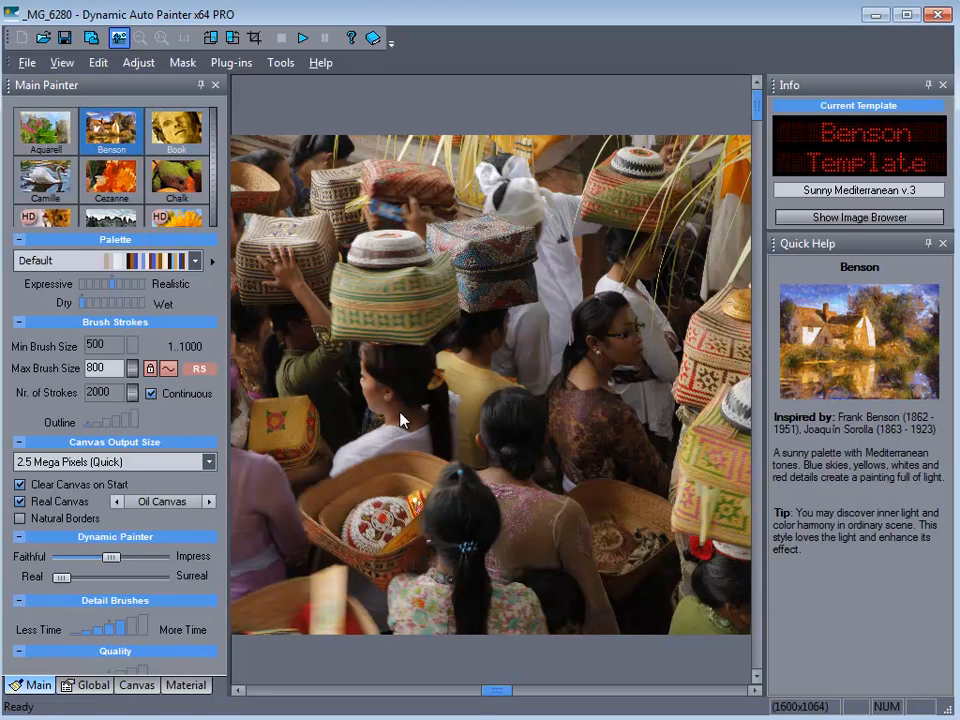
pyautogui.moveTo(384, 424)
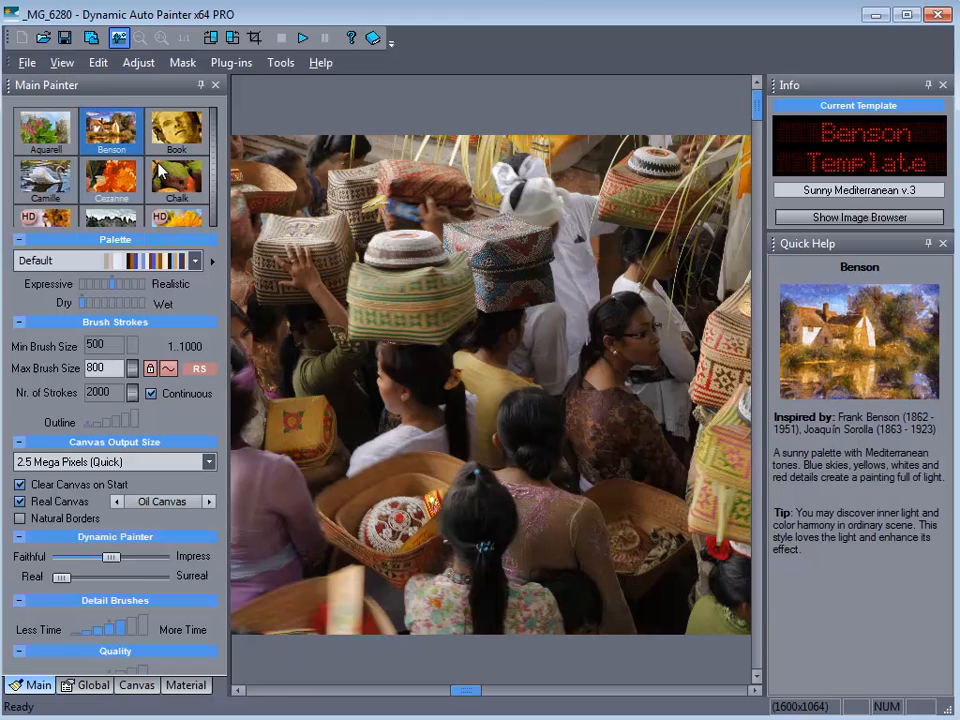
pyautogui.moveTo(76, 210)
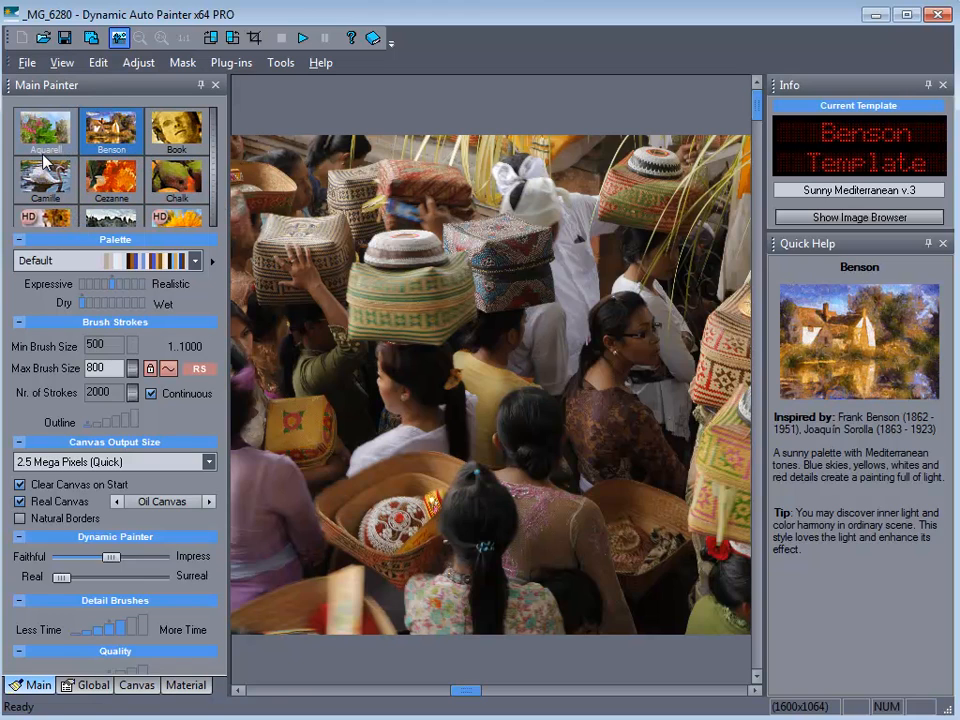
pyautogui.moveTo(218, 204)
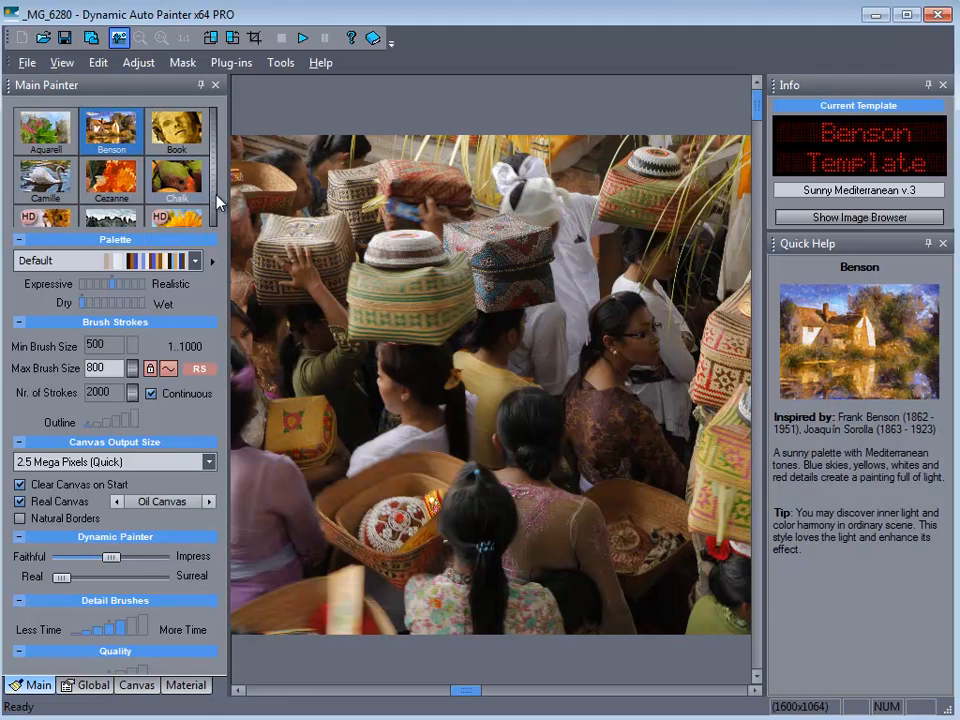
pyautogui.scroll(-3)
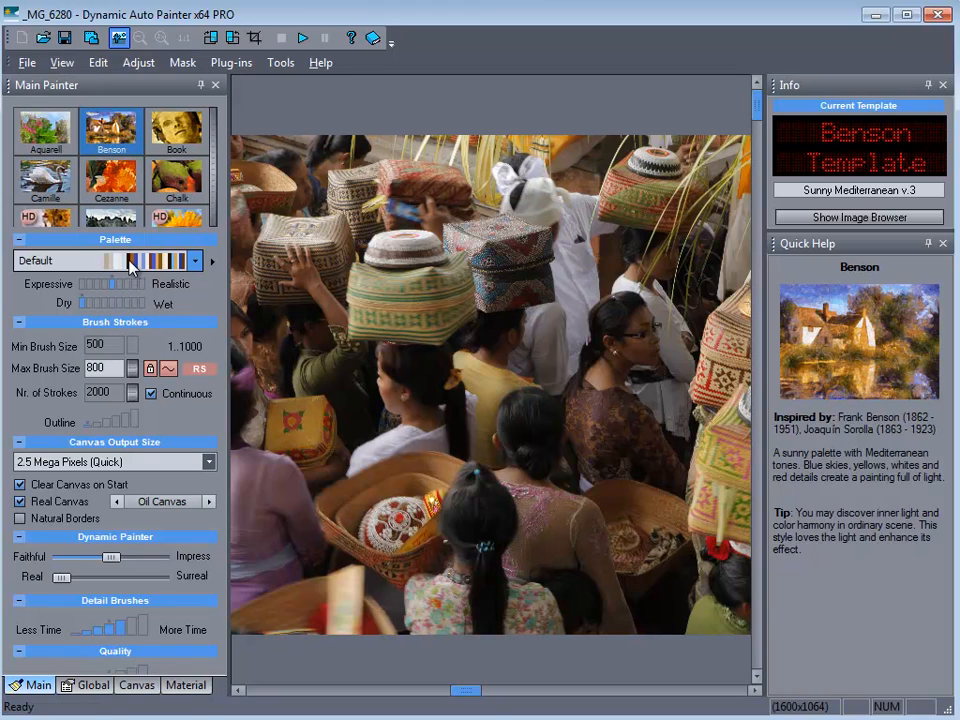
pyautogui.click(210, 260)
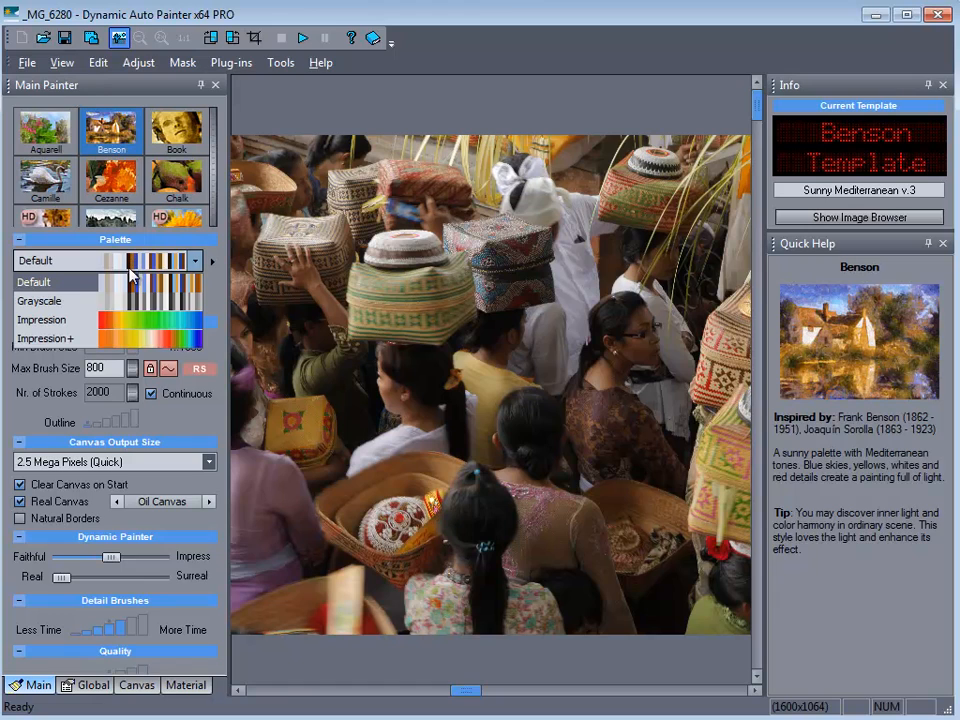
pyautogui.moveTo(136, 290)
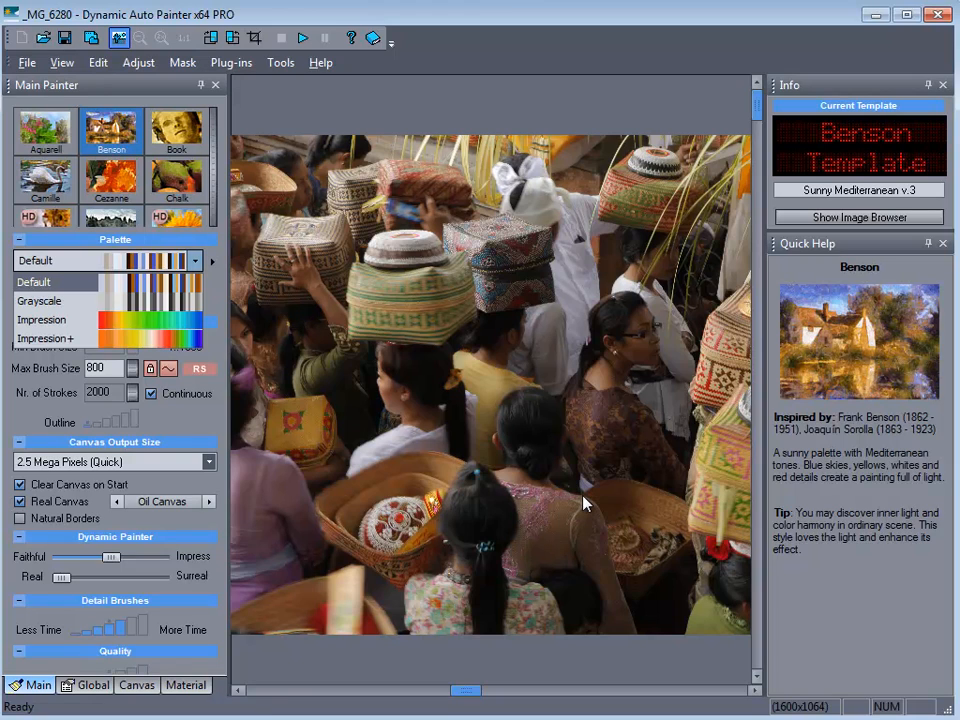
pyautogui.moveTo(144, 324)
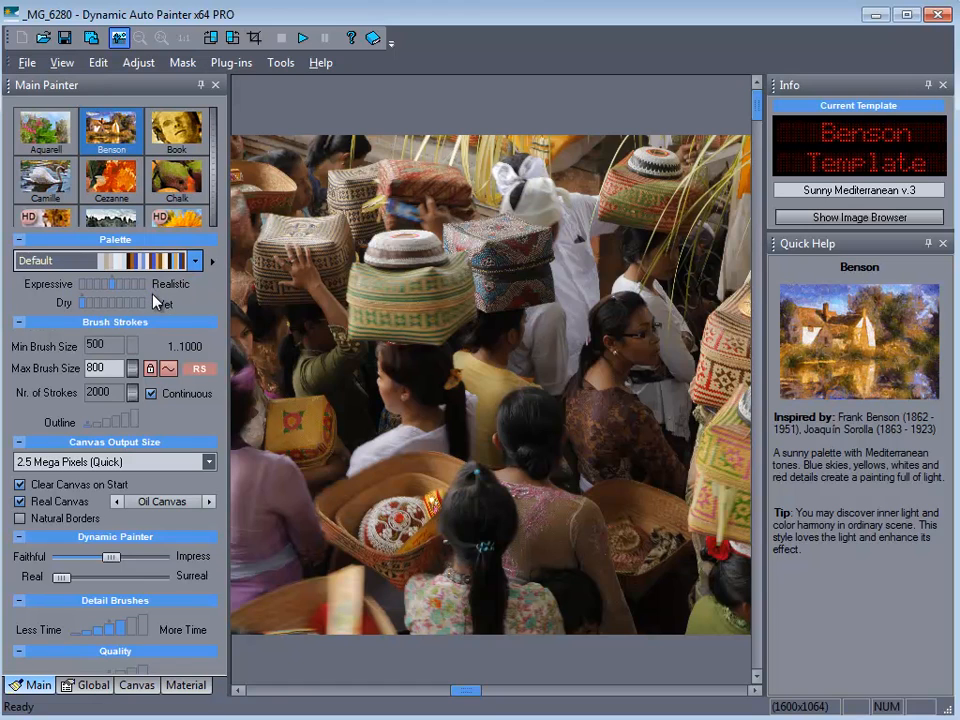
pyautogui.moveTo(116, 304)
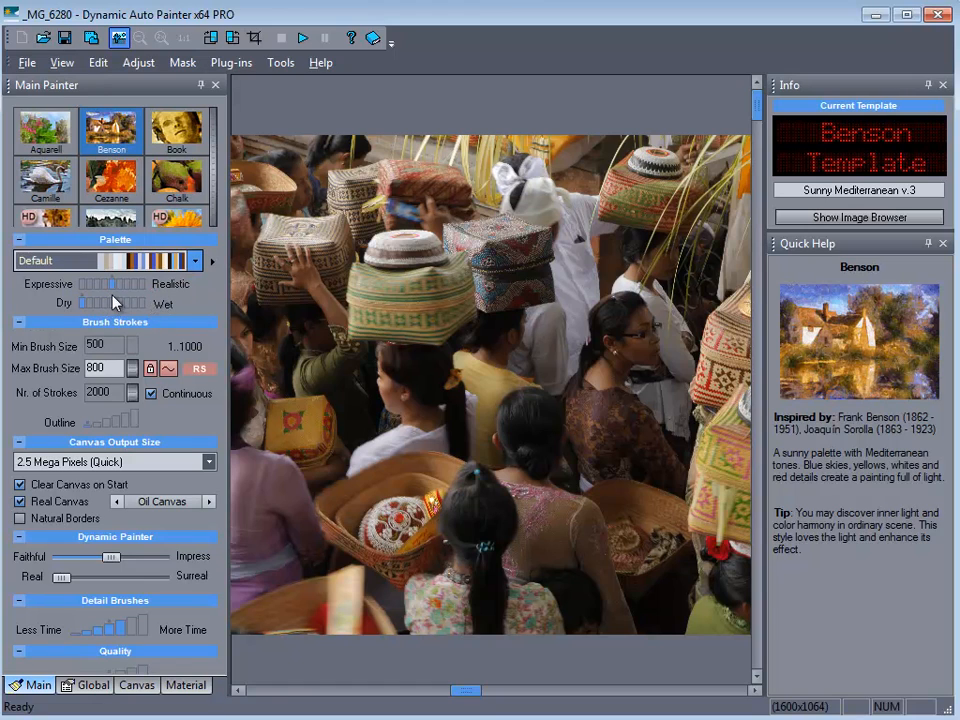
pyautogui.moveTo(116, 300)
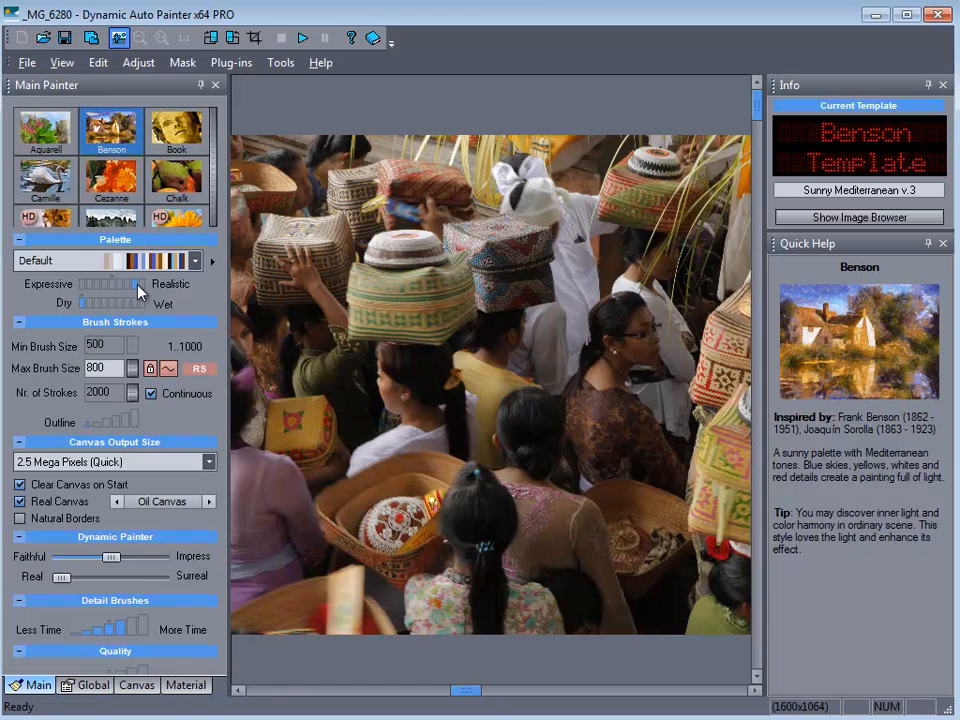
pyautogui.moveTo(84, 310)
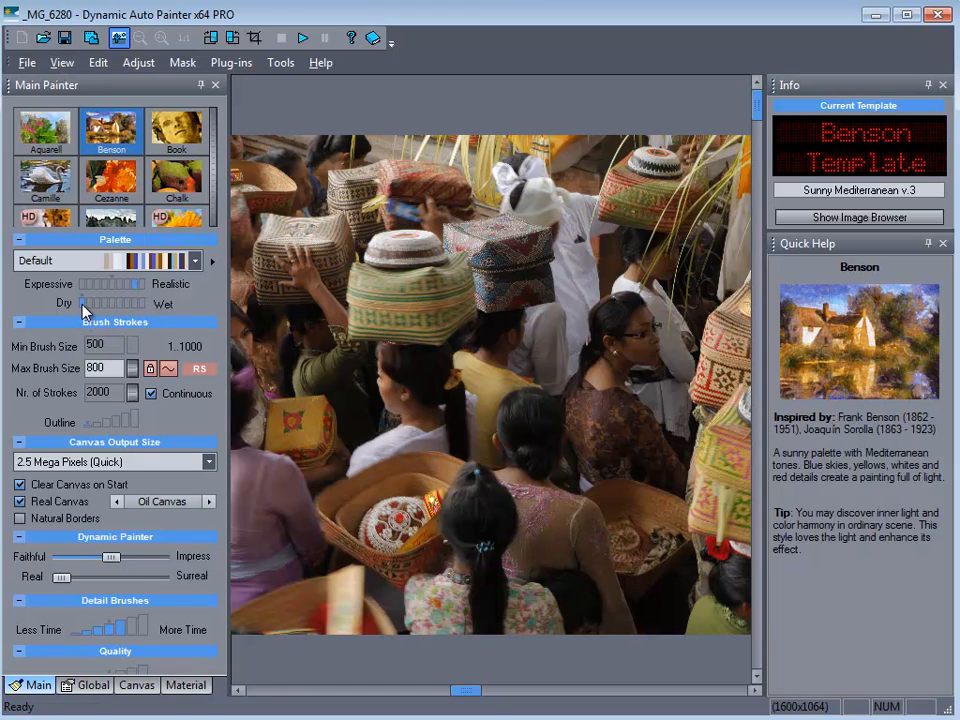
pyautogui.moveTo(118, 336)
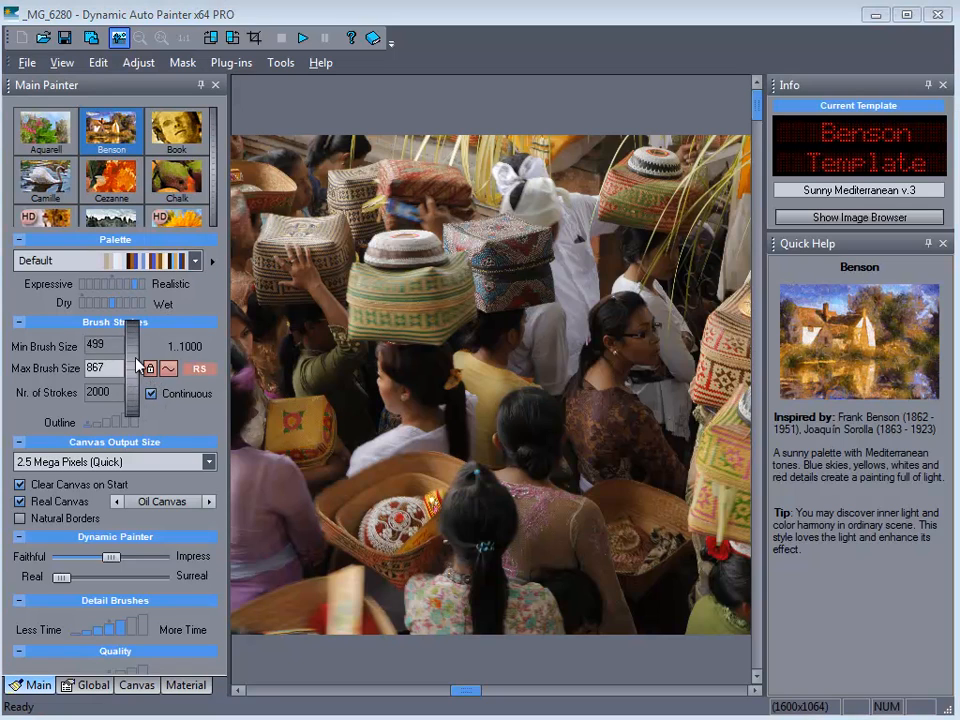
# Shrink the brush size range to a minimum of 192 and maximum of 363
pyautogui.moveTo(136, 360); pyautogui.dragTo(136, 400)
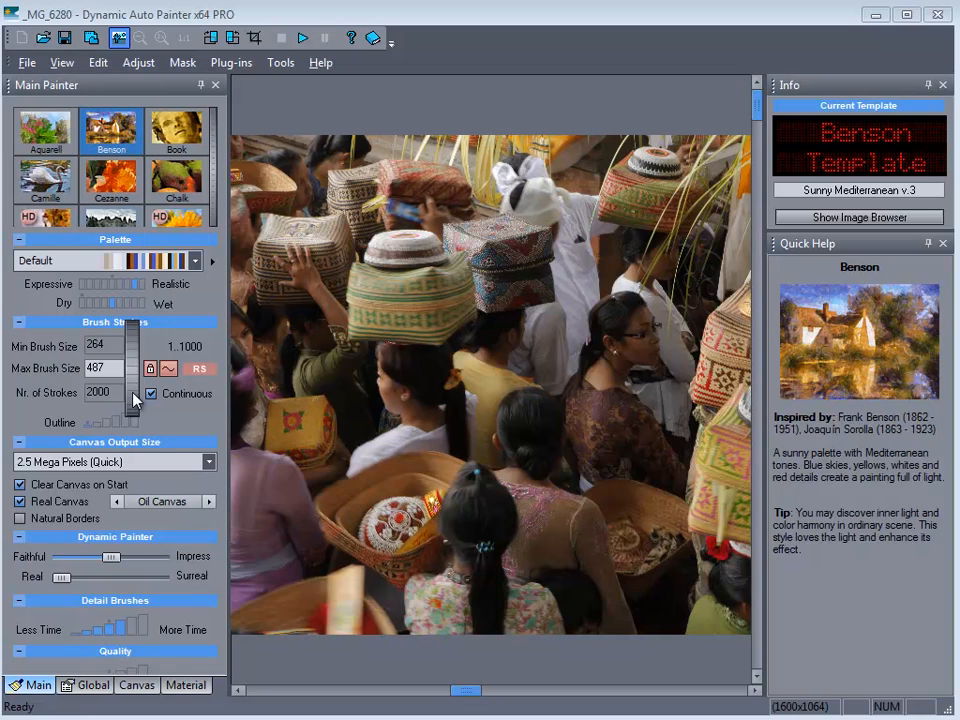
pyautogui.moveTo(132, 336); pyautogui.dragTo(132, 400)
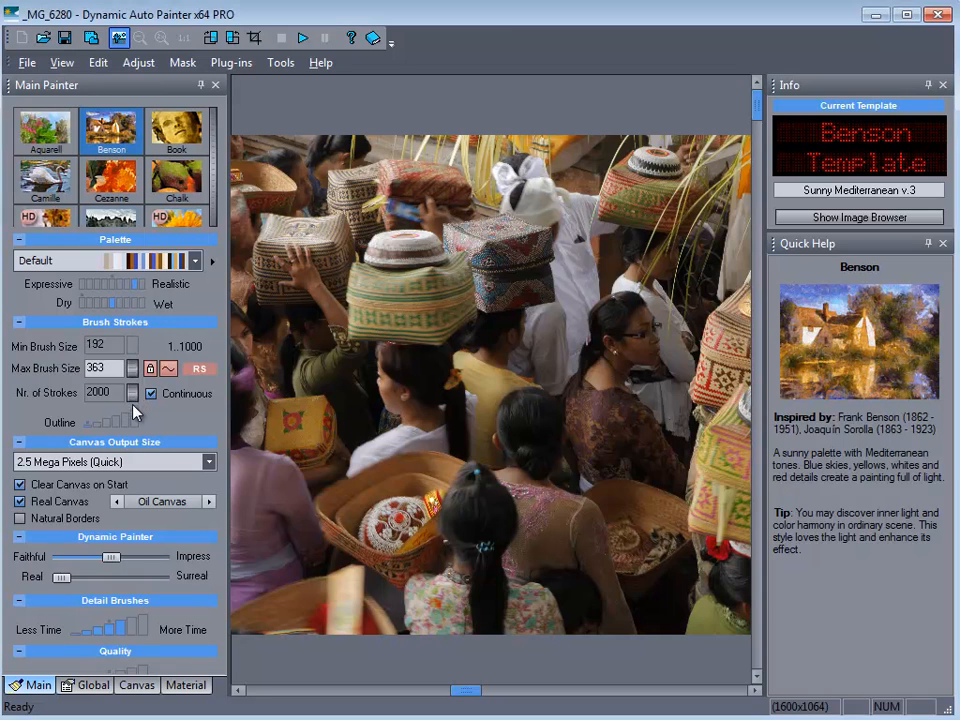
pyautogui.moveTo(428, 376)
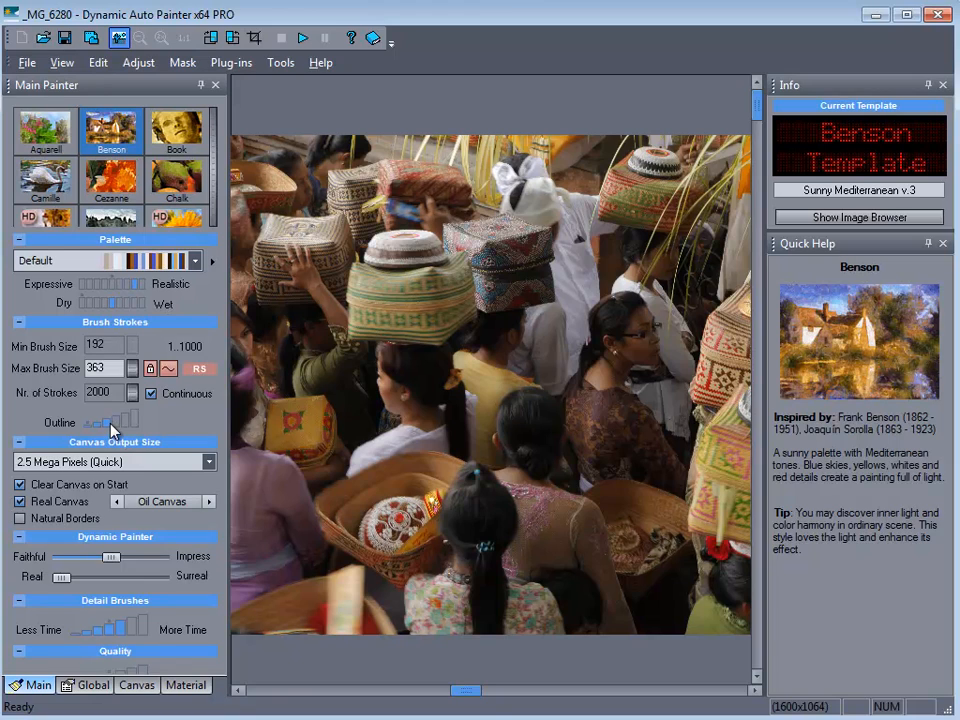
pyautogui.moveTo(180, 536)
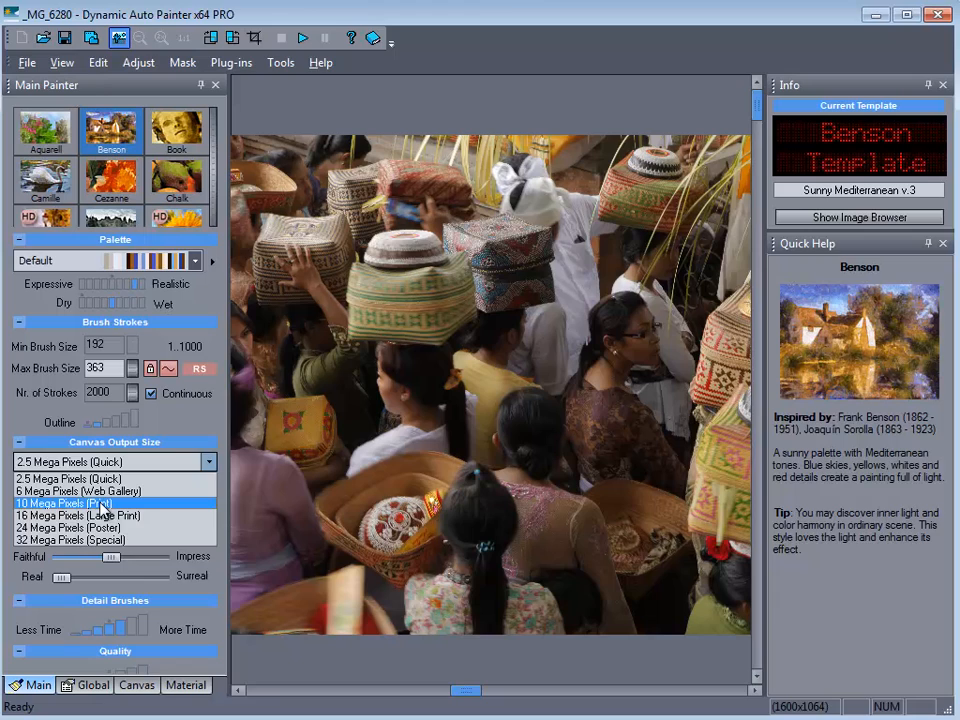
# Set the canvas output size to 10 Mega Pixels (Print), 3200x2128
pyautogui.click(76, 504)
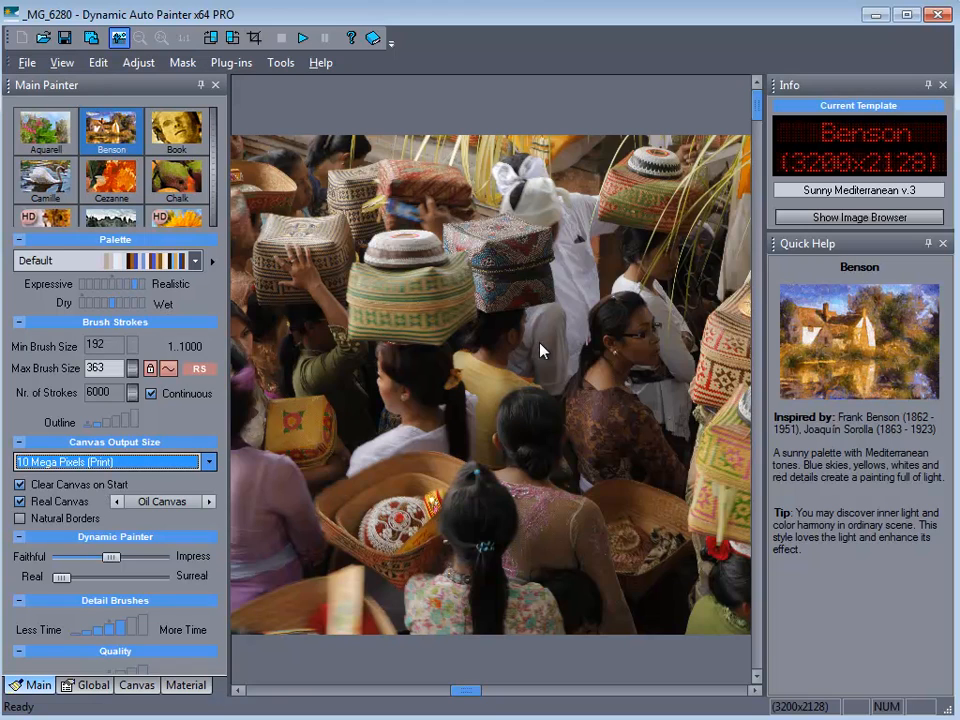
pyautogui.moveTo(168, 512)
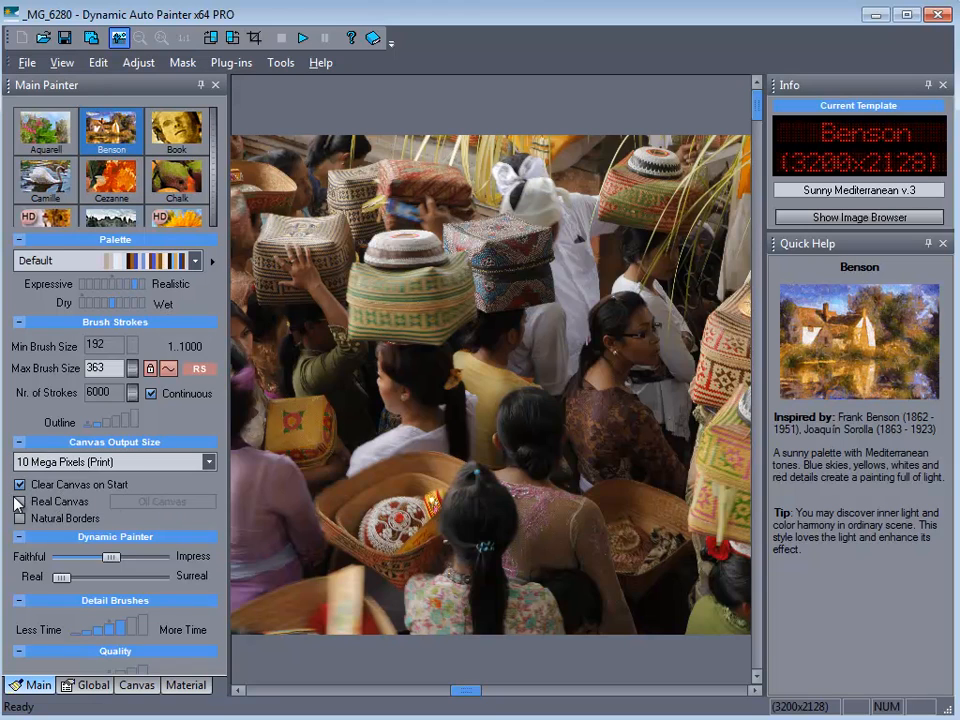
# Re-enable Real Canvas with the Oil Canvas texture
pyautogui.click(18, 500)
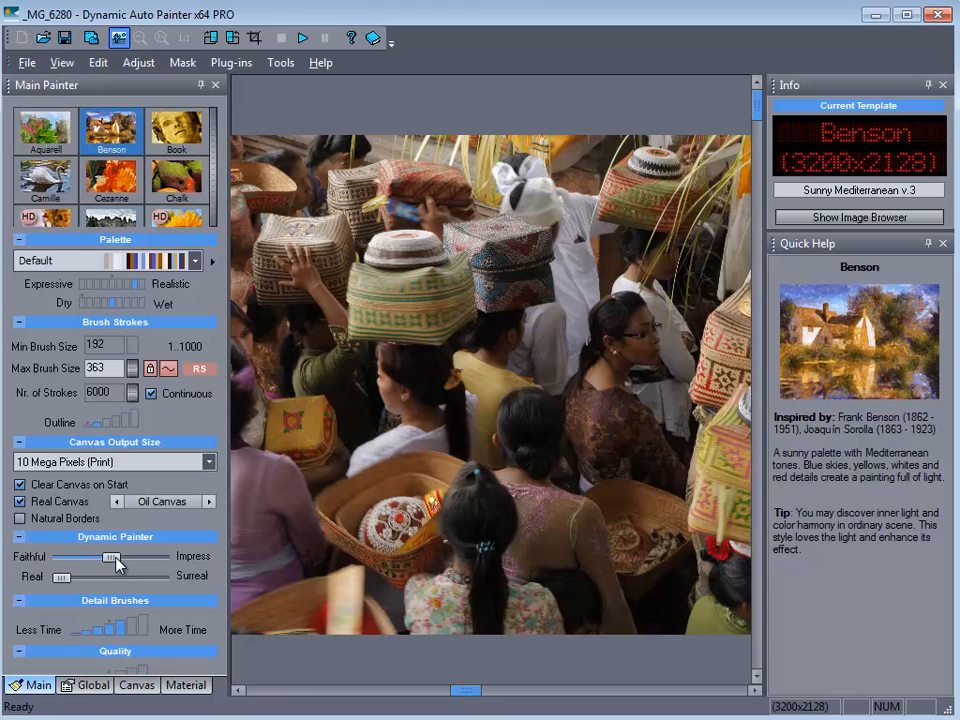
pyautogui.moveTo(56, 596)
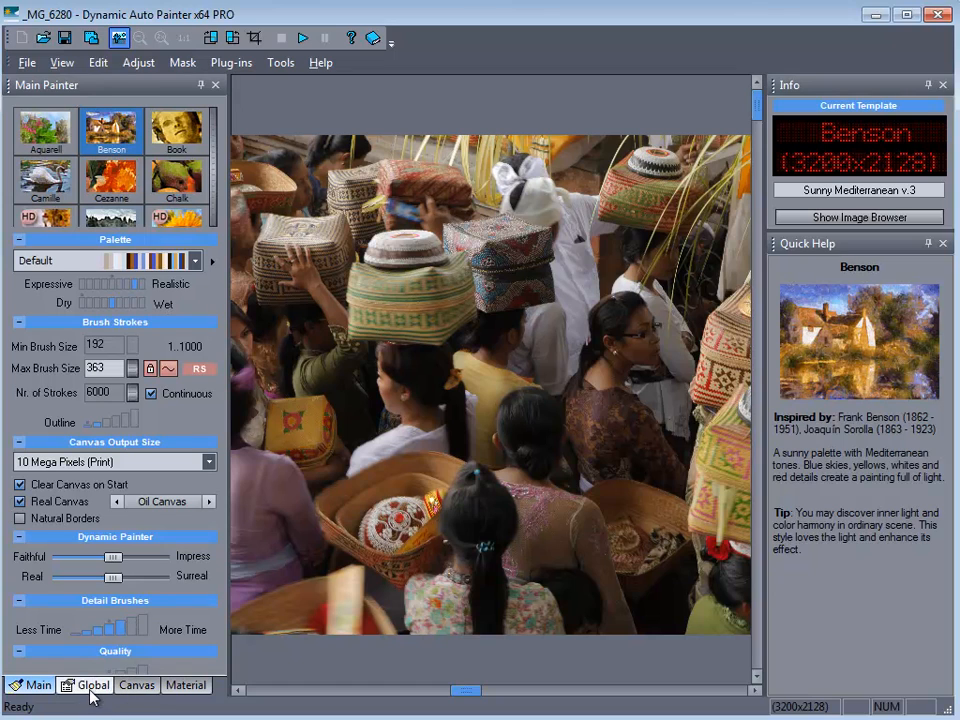
# Show the Canvas Designer settings via the Global advanced panel
pyautogui.click(92, 684)
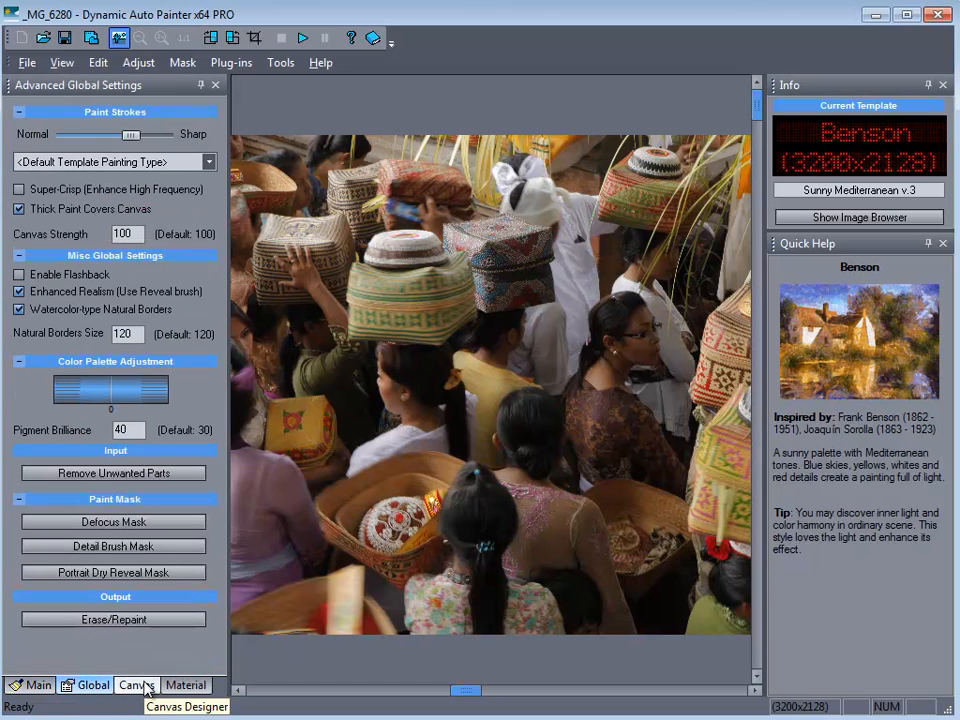
pyautogui.click(136, 684)
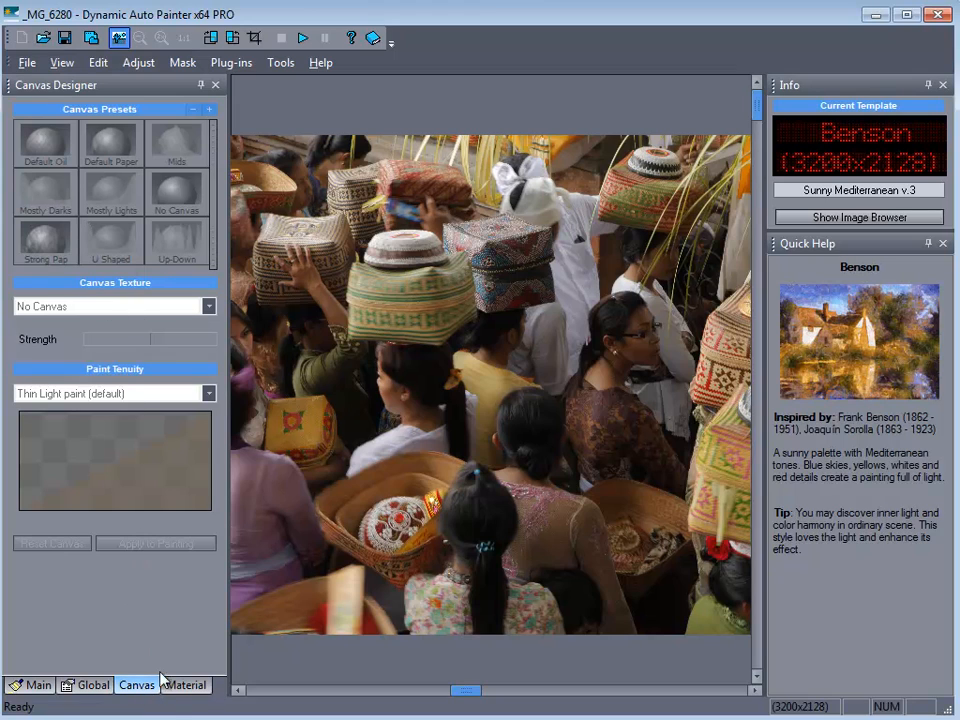
pyautogui.moveTo(186, 684)
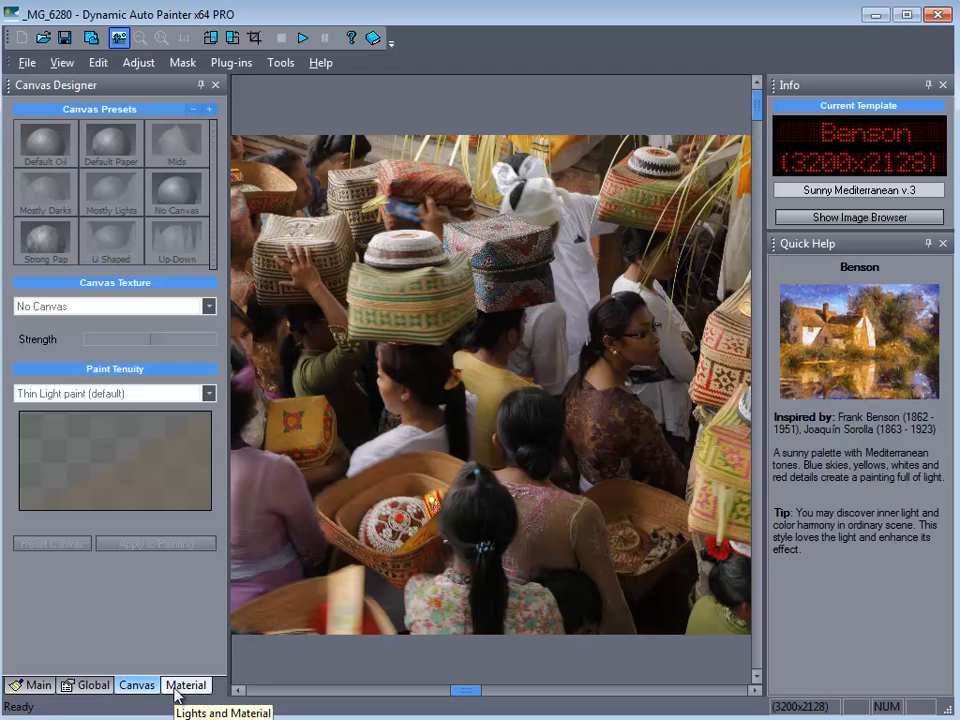
# Review the Lights and Material settings, then return to the Main Painter panel
pyautogui.click(186, 684)
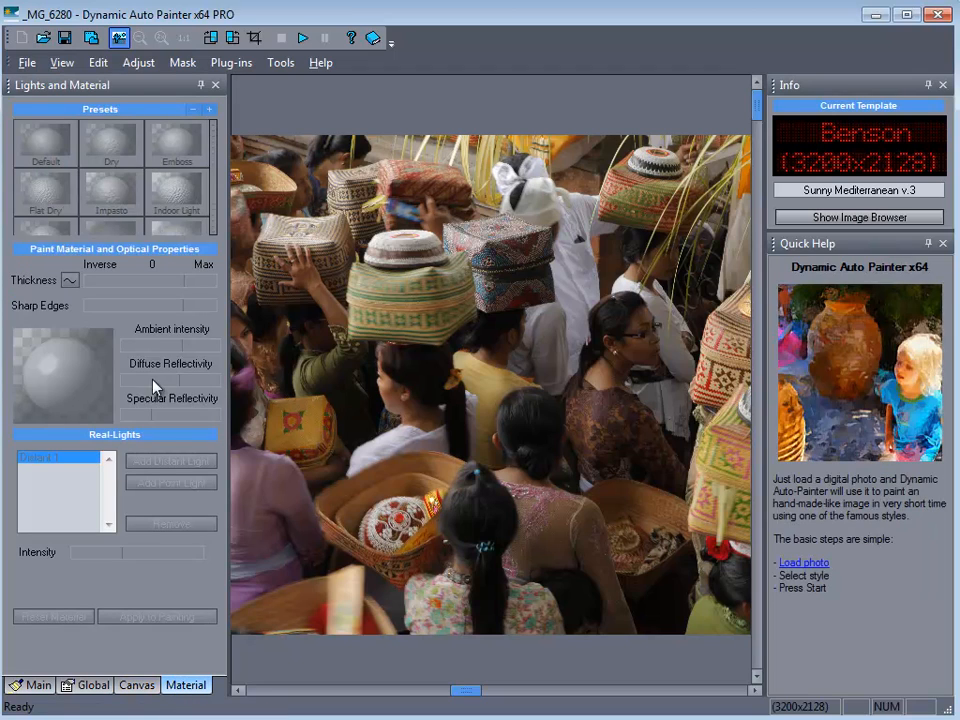
pyautogui.moveTo(88, 532)
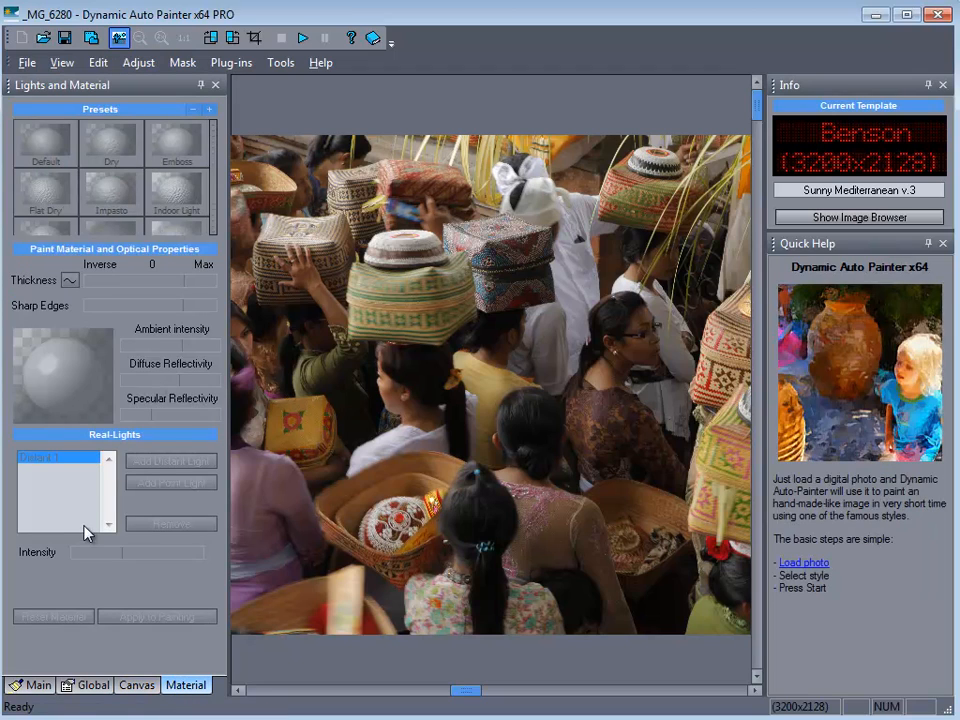
pyautogui.click(36, 684)
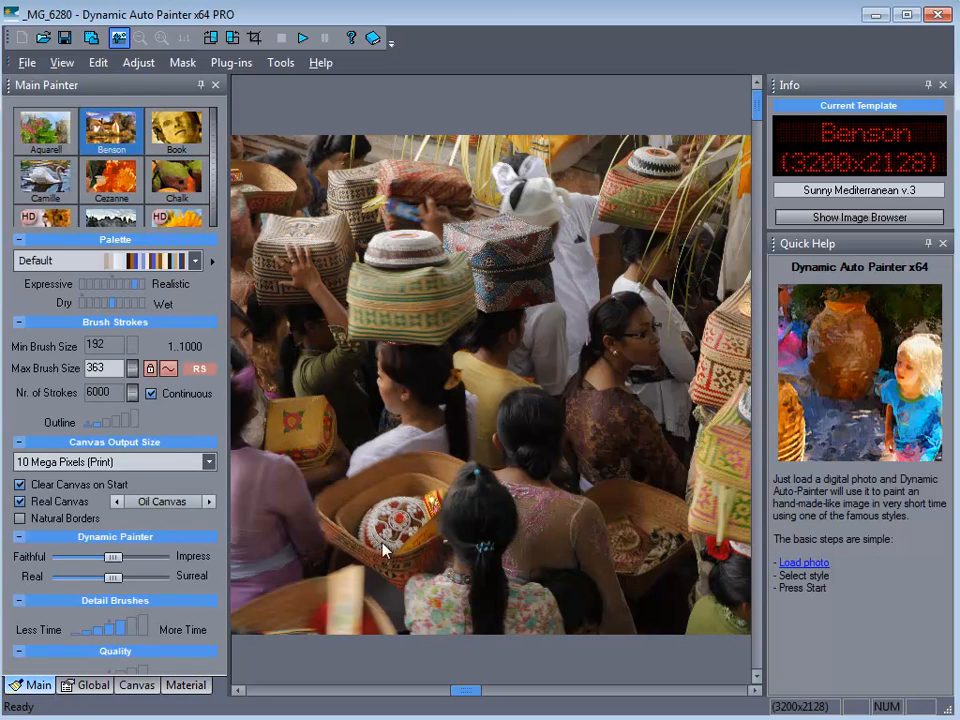
pyautogui.moveTo(150, 598)
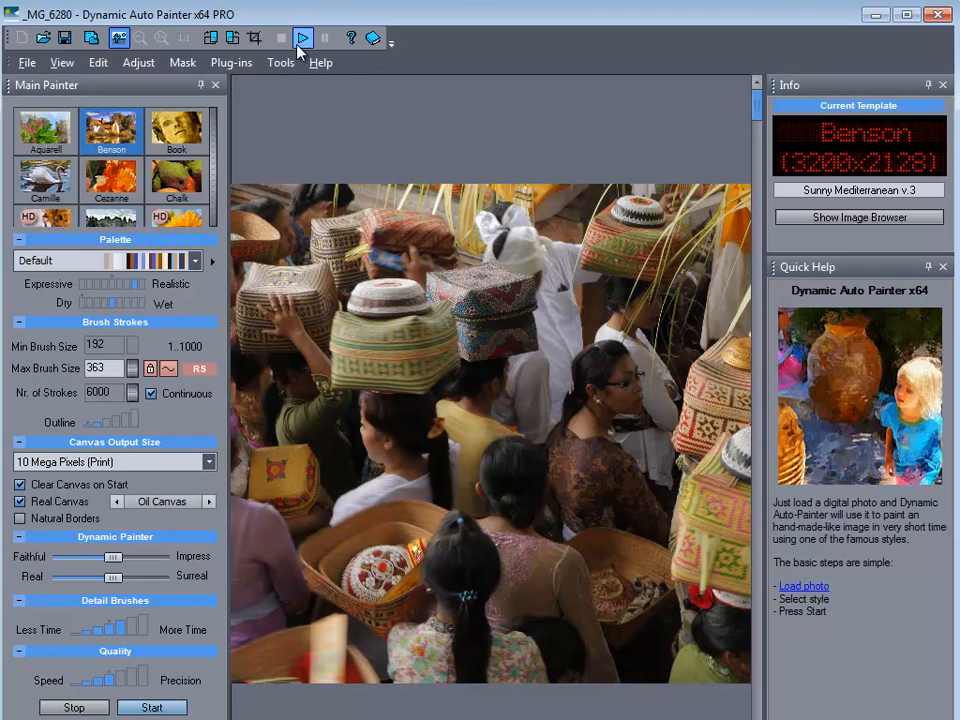
# Start auto-painting the festival photo with the Benson template
pyautogui.click(152, 708)
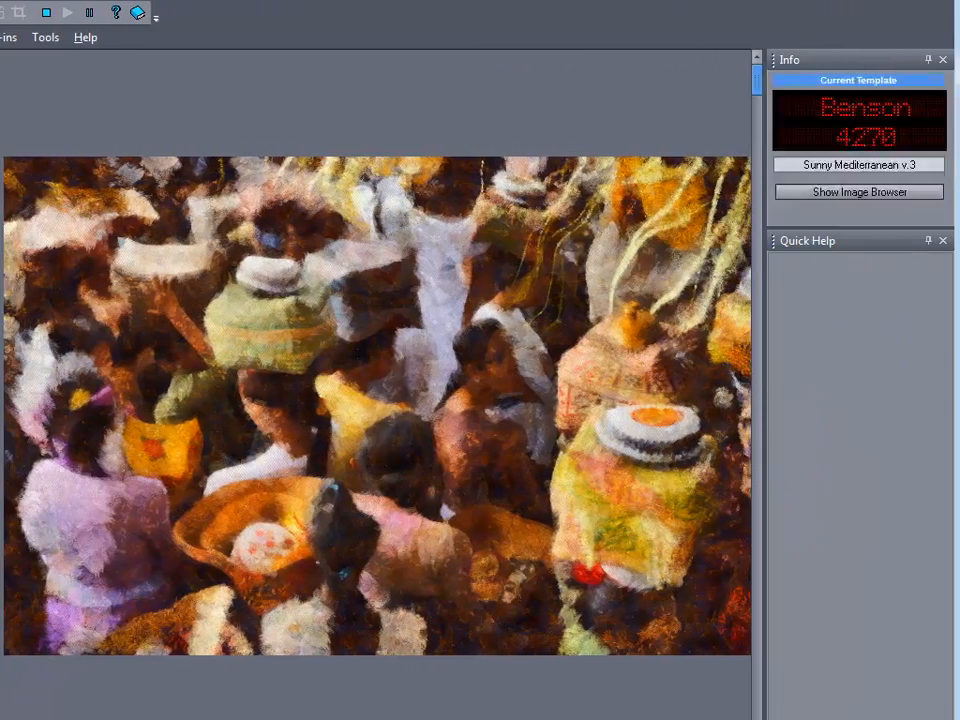
# Stop the painting after about 15,330 strokes once the crowd scene looks finished
pyautogui.click(66, 12)
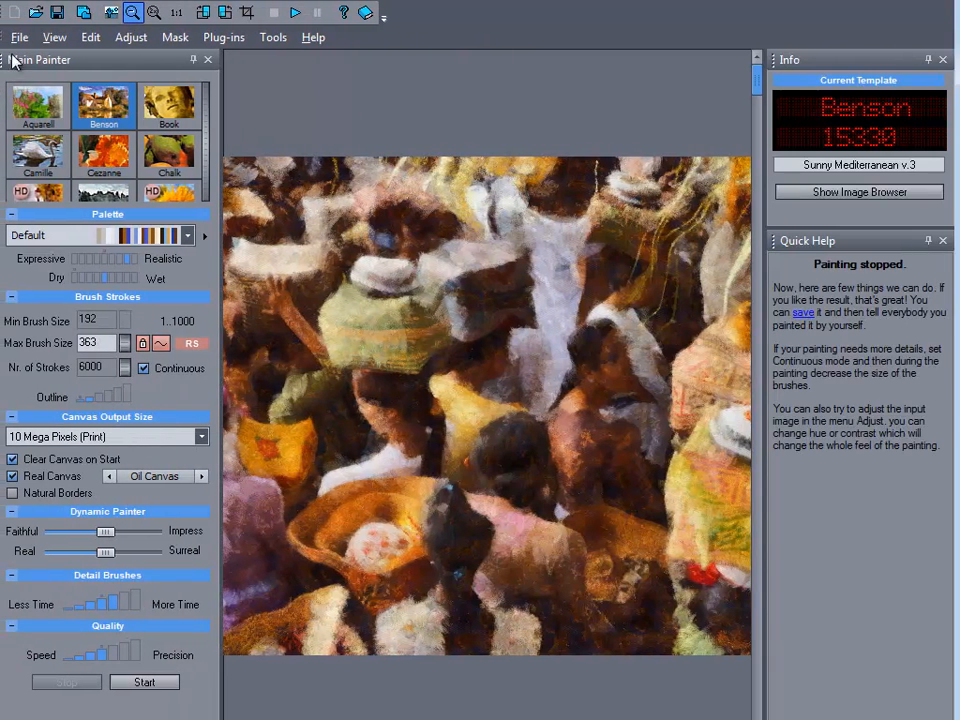
# Select the Camille template and send the finished painting to Photoshop as test.jpg
pyautogui.click(18, 36)
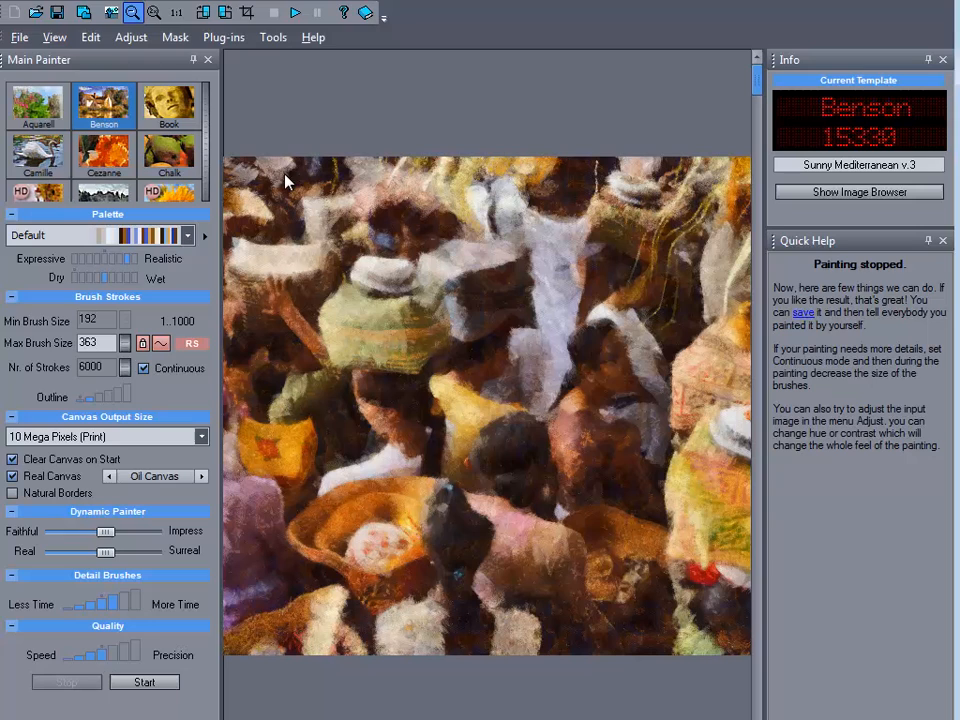
pyautogui.moveTo(40, 104)
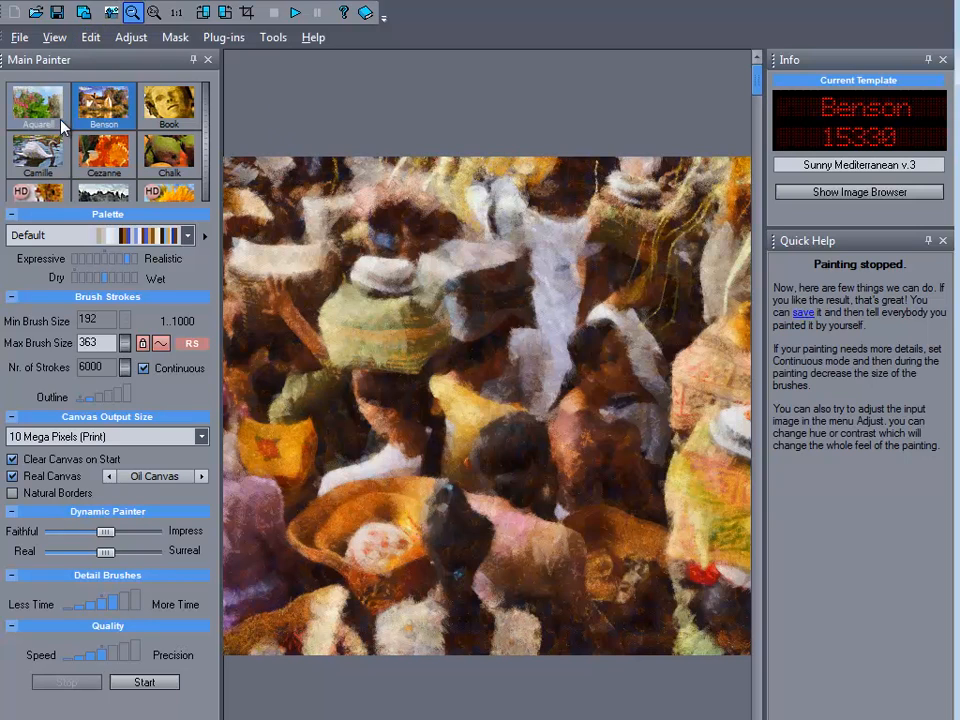
pyautogui.click(36, 156)
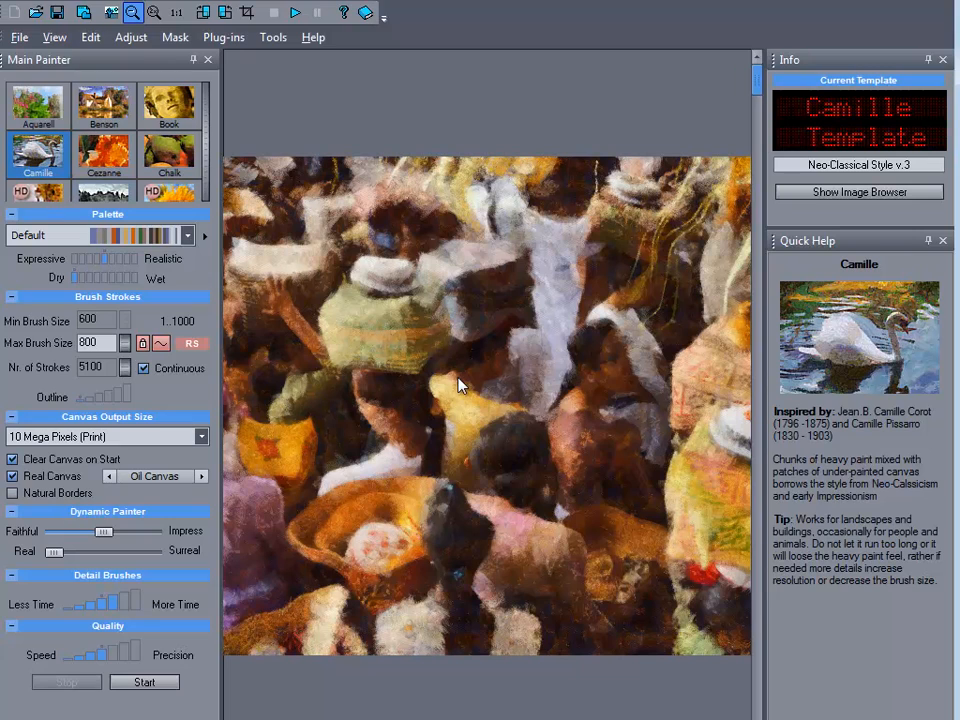
pyautogui.moveTo(350, 370)
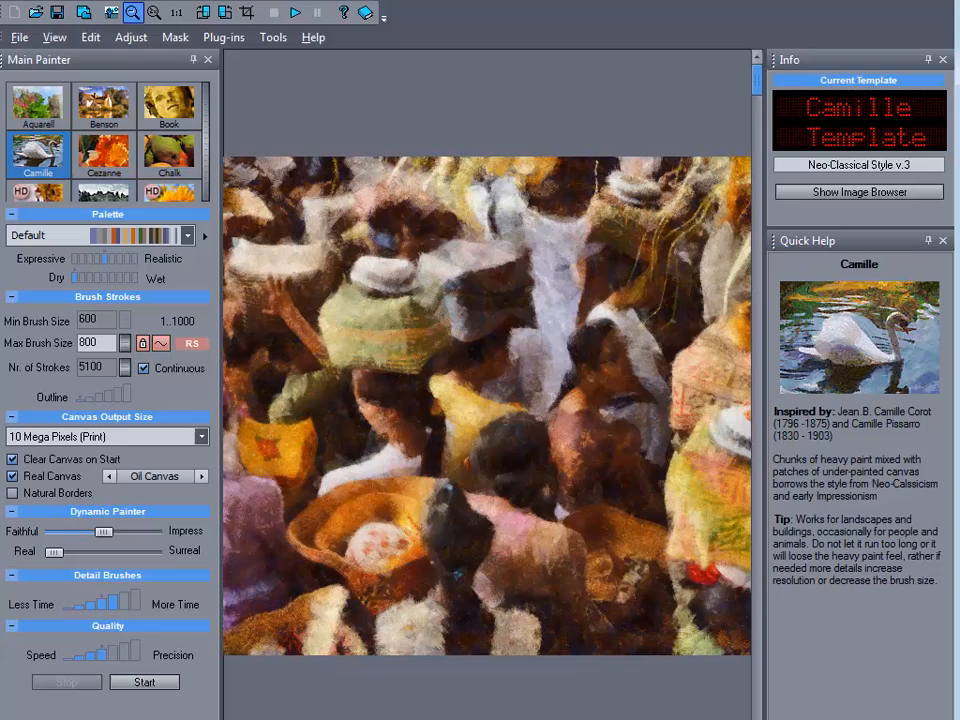
pyautogui.click(104, 156)
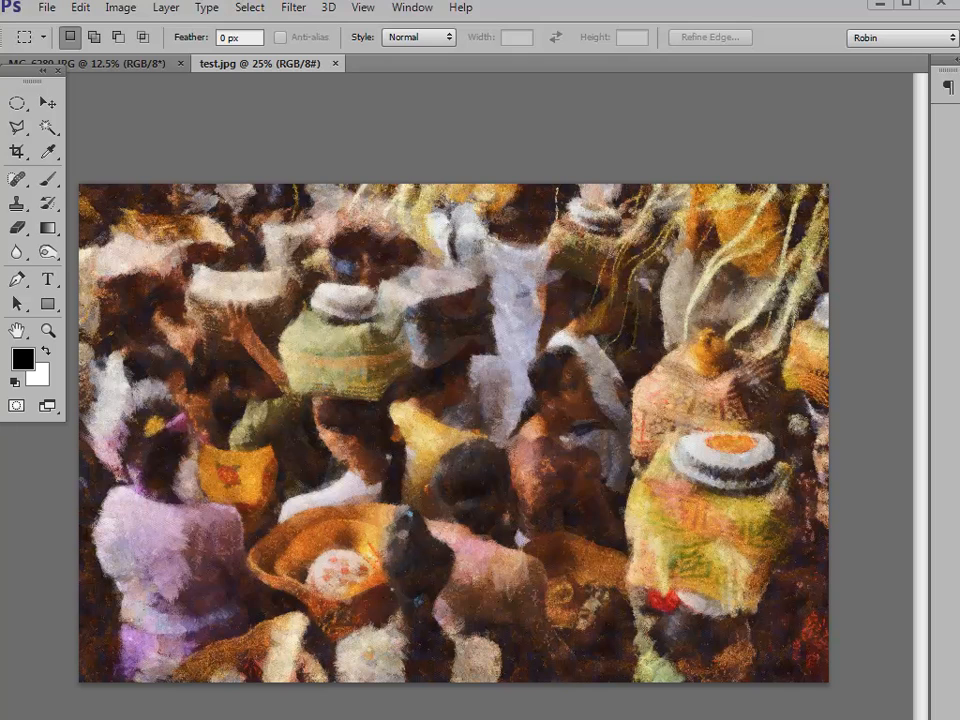
# Copy test.jpg into _MG_6280 as a new layer and stretch it to fill the canvas
pyautogui.click(90, 62)
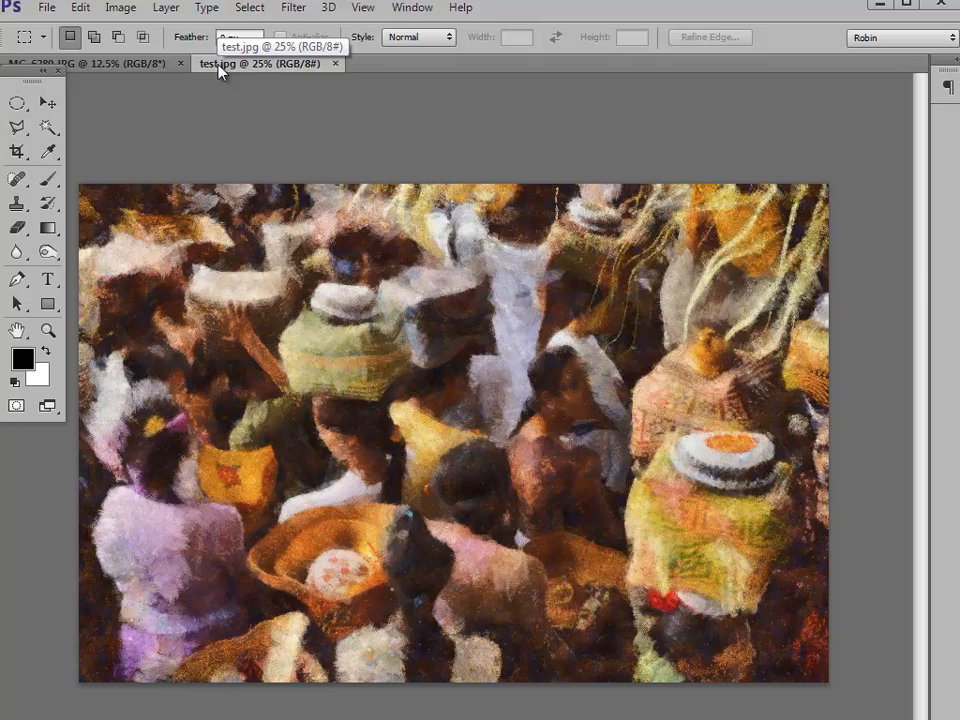
pyautogui.press('ctrl+a')
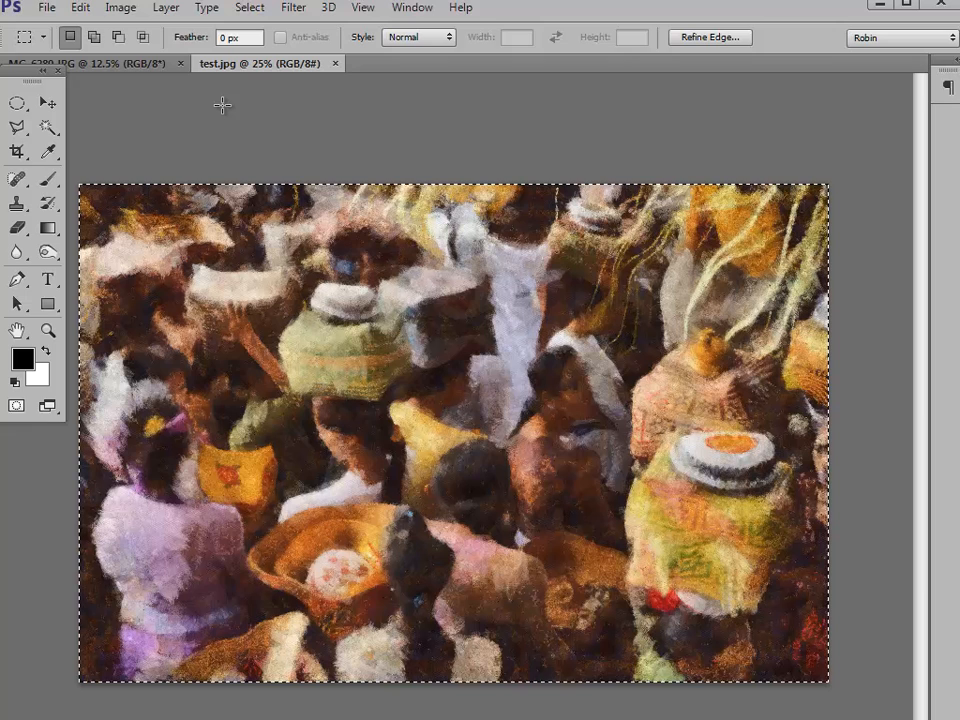
pyautogui.moveTo(228, 114)
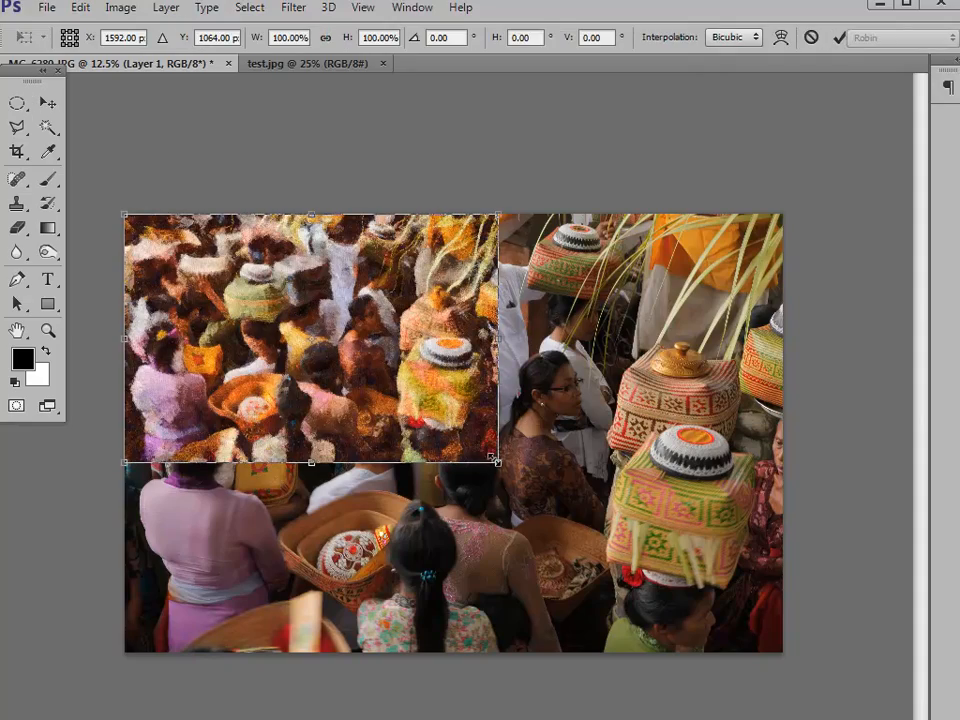
pyautogui.moveTo(496, 460); pyautogui.dragTo(796, 656)
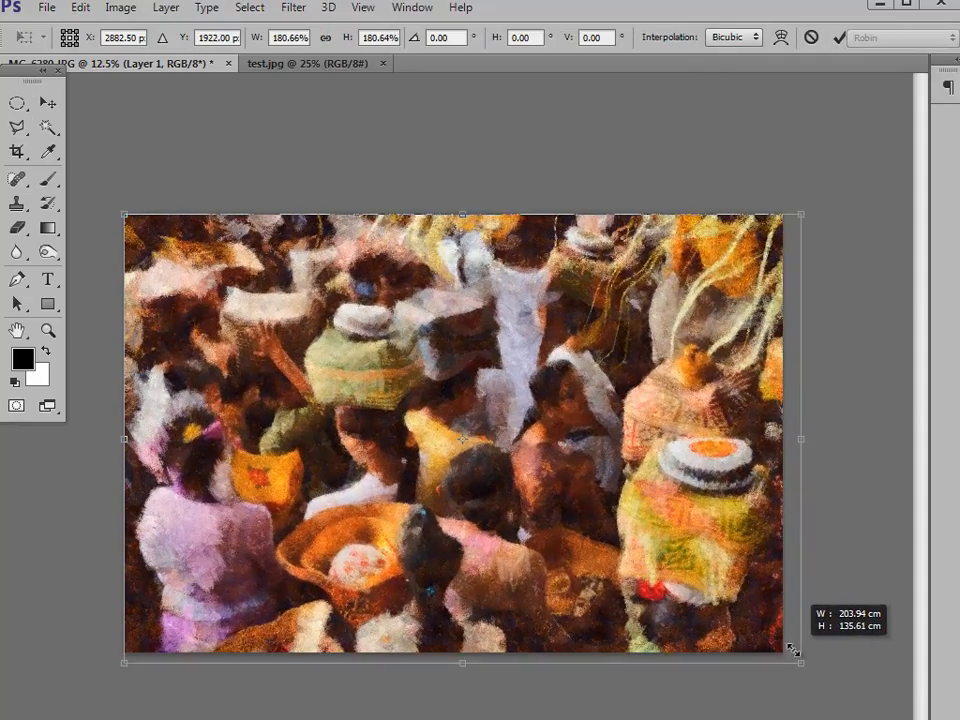
pyautogui.moveTo(798, 660); pyautogui.dragTo(784, 648)
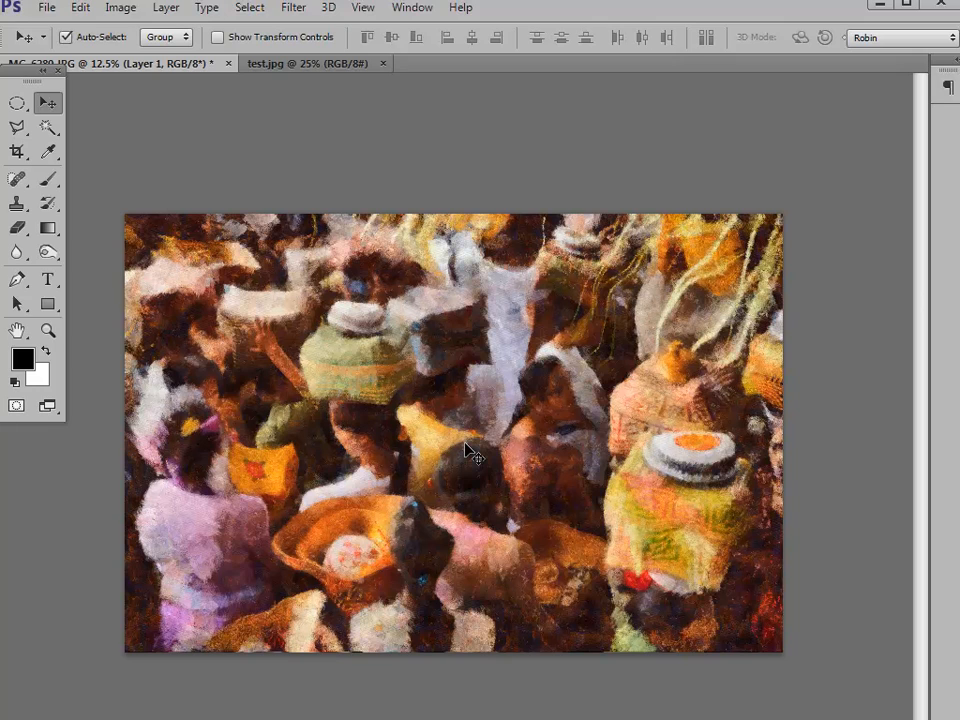
pyautogui.moveTo(304, 24)
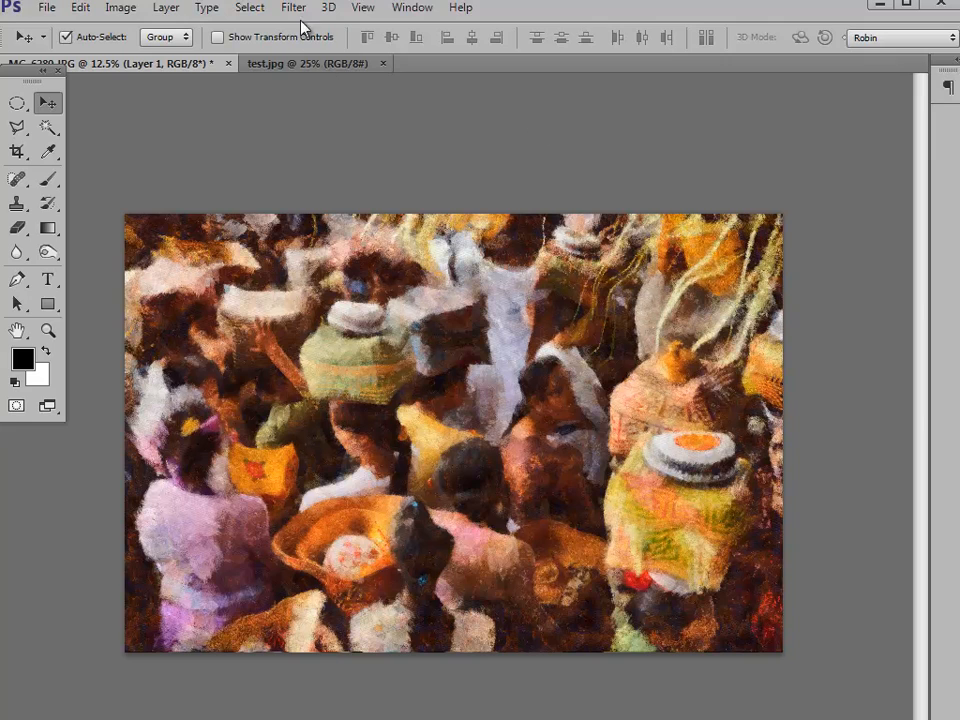
# Show the Layers panel via the Window menu and get the eraser ready on the painting layer
pyautogui.click(412, 8)
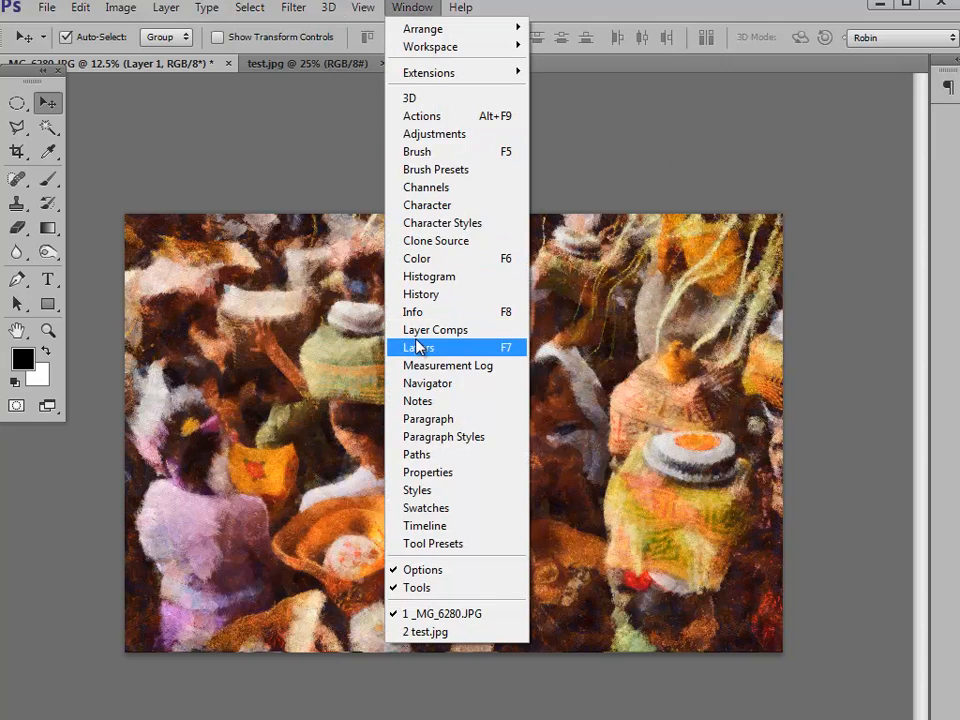
pyautogui.click(418, 348)
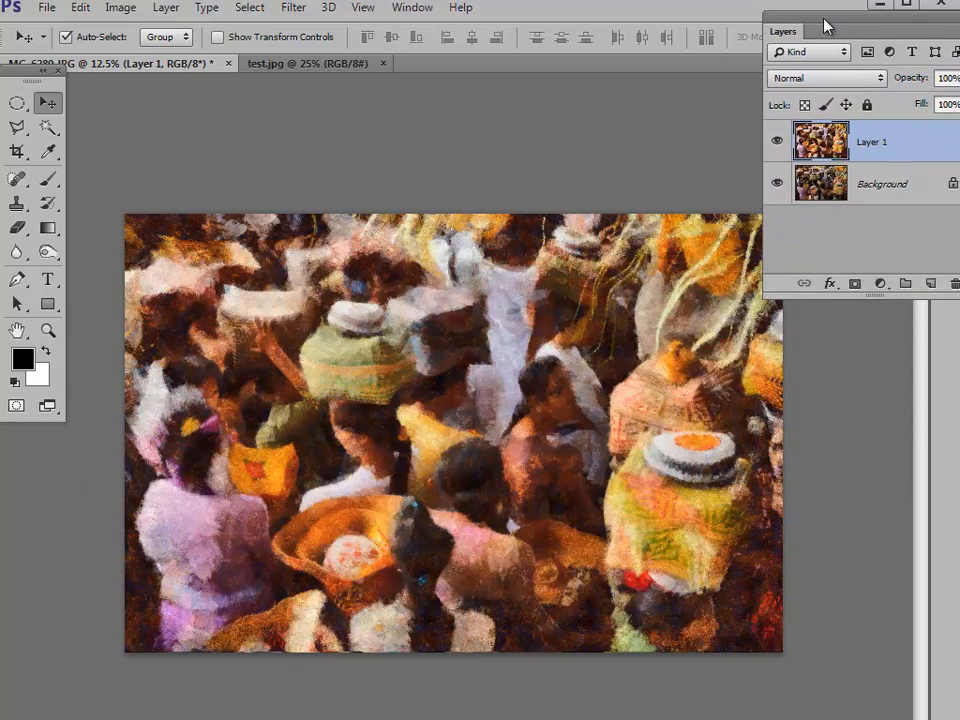
pyautogui.click(776, 140)
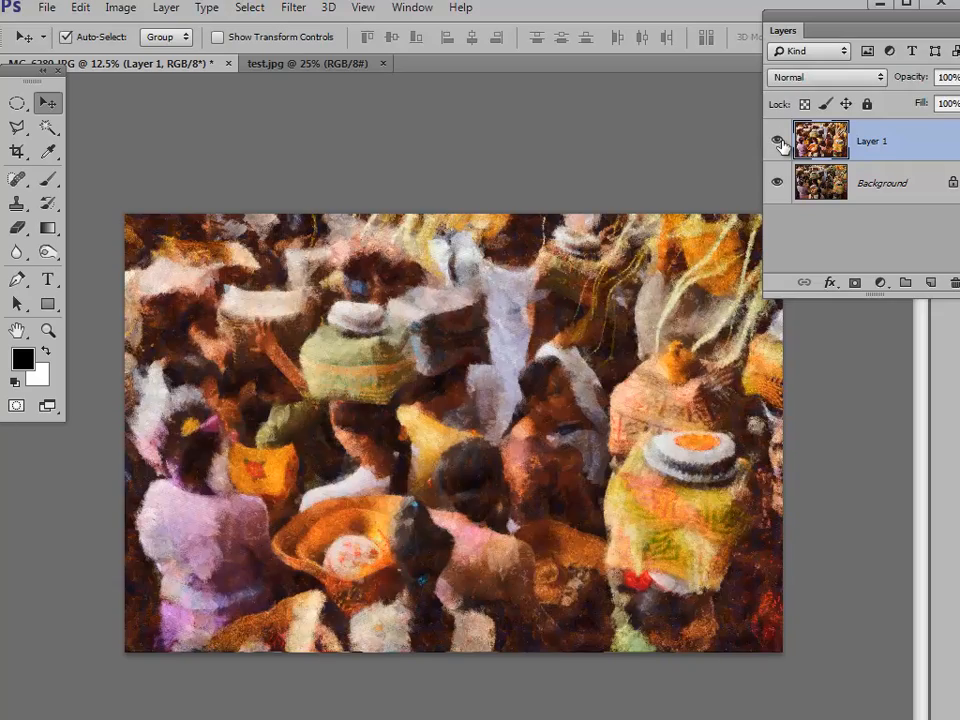
pyautogui.click(776, 140)
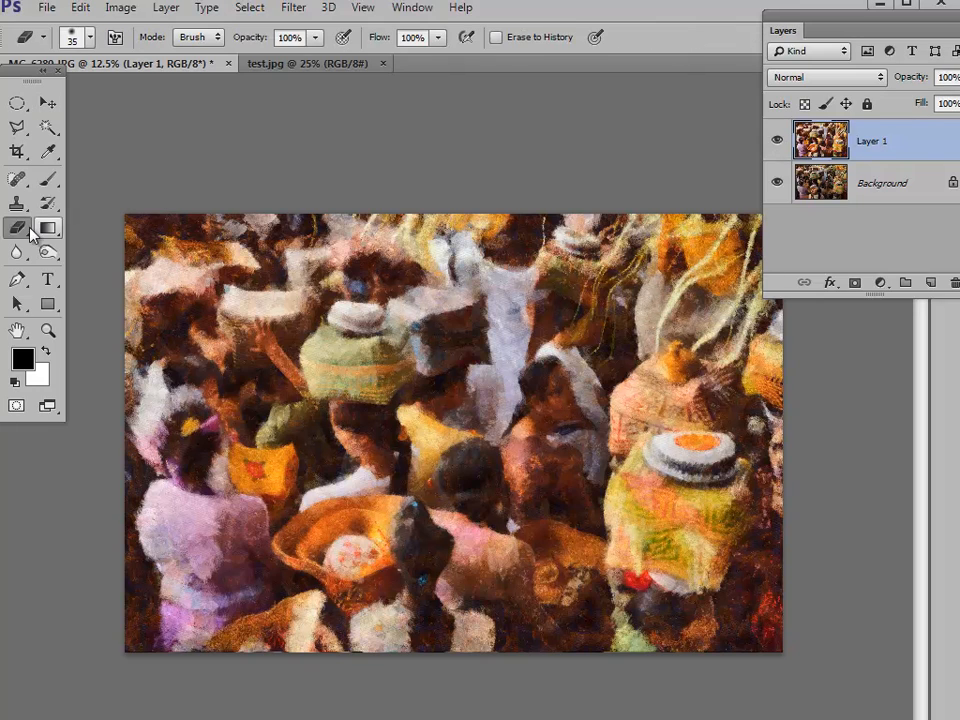
# Erase at 20% opacity over the offering plate so the photo's sharp pattern shows through
pyautogui.click(16, 228)
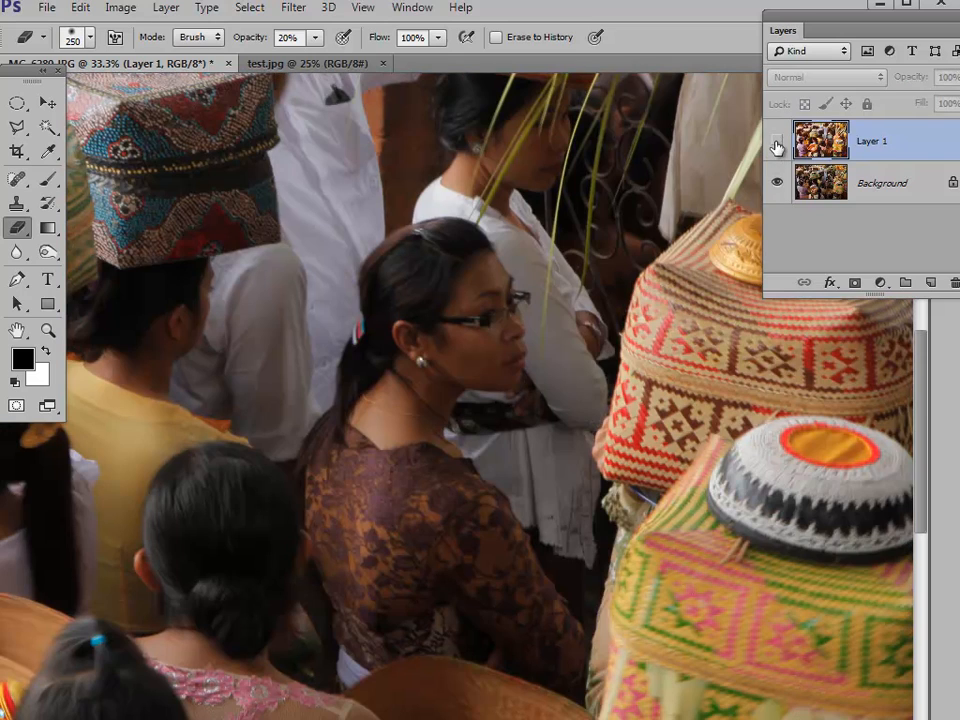
pyautogui.click(776, 140)
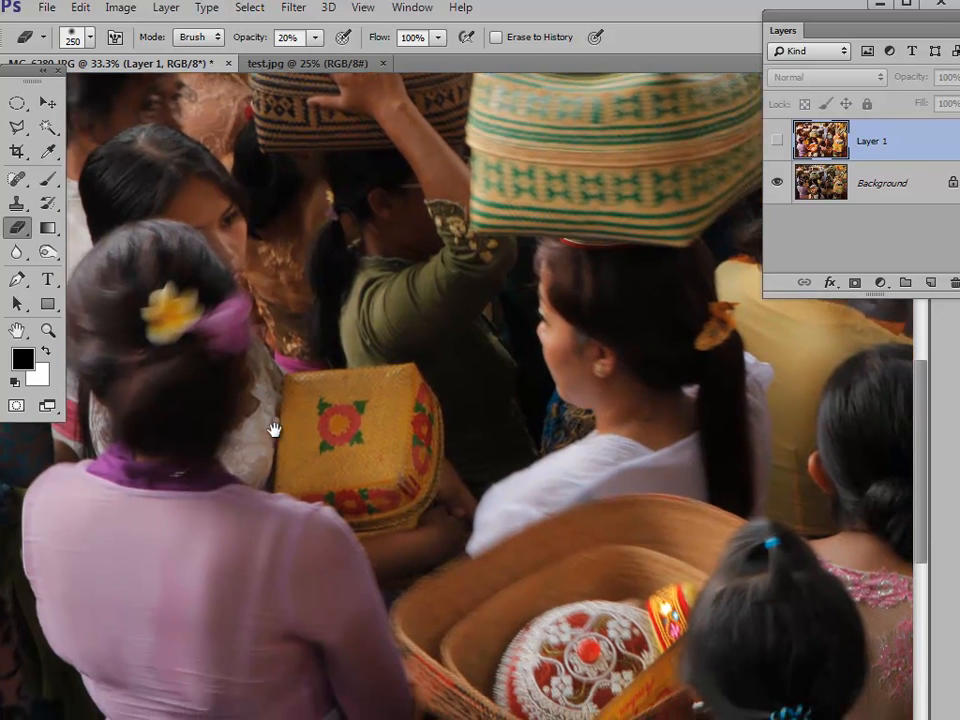
pyautogui.scroll(-3)
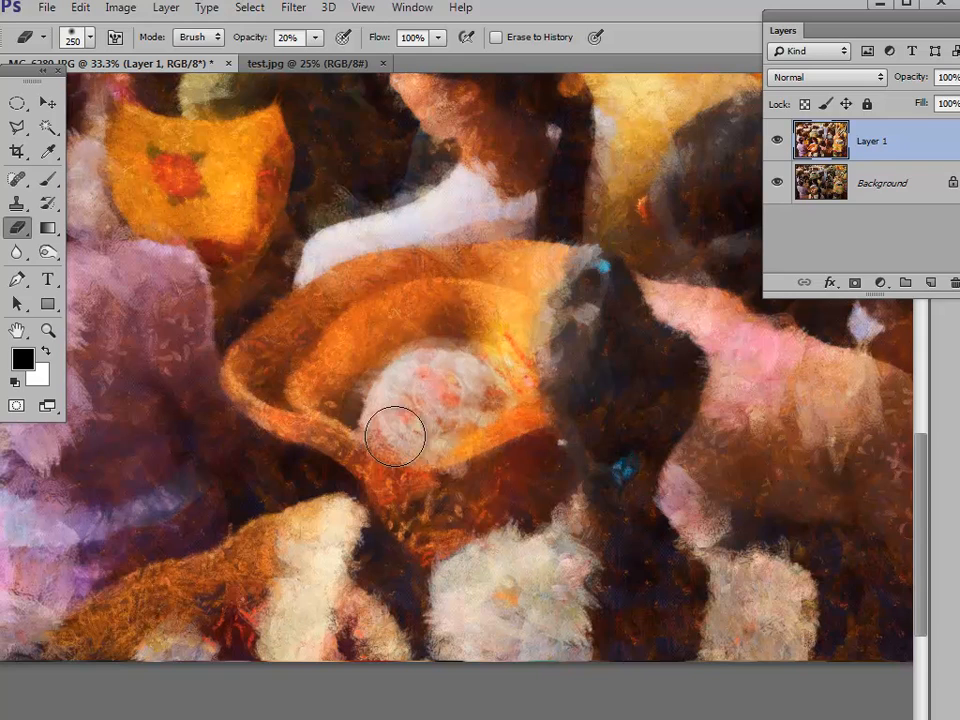
pyautogui.moveTo(396, 436); pyautogui.dragTo(318, 370)
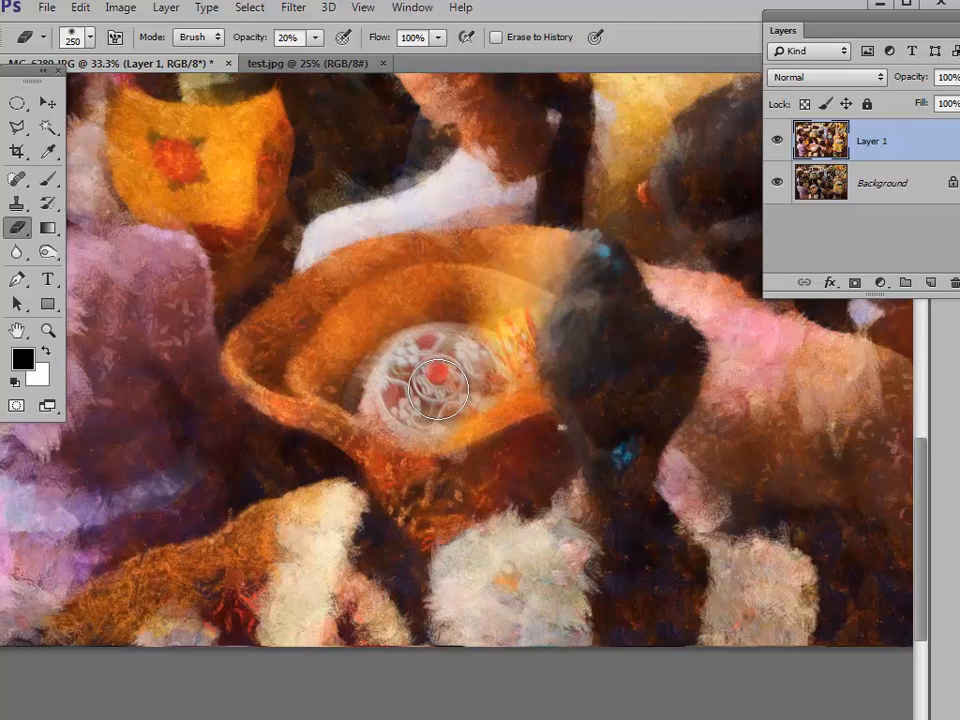
pyautogui.moveTo(438, 390); pyautogui.dragTo(470, 350)
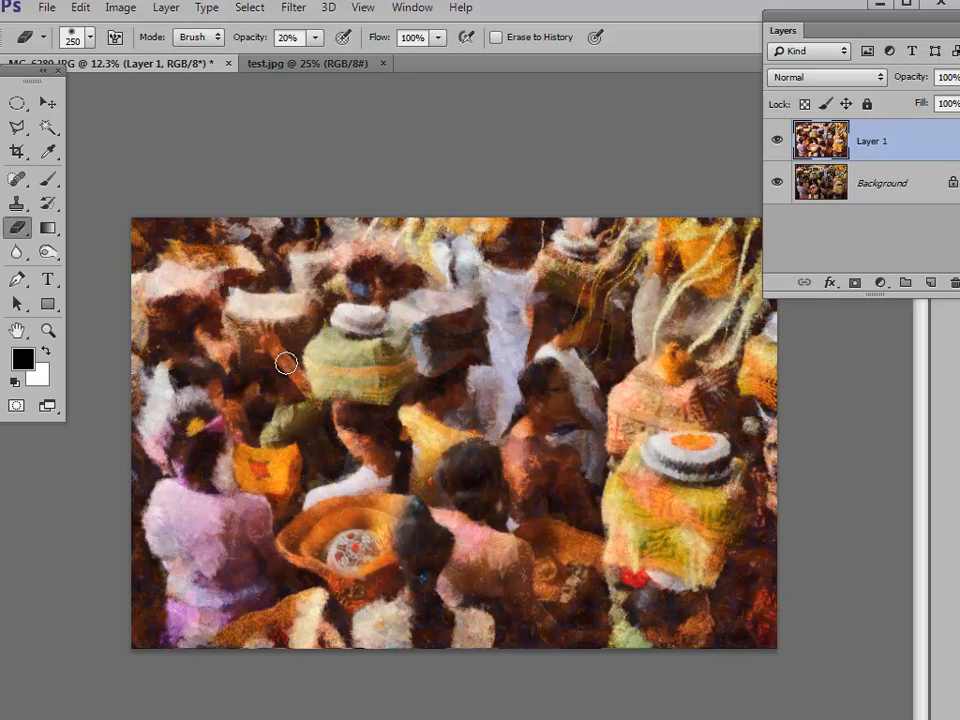
pyautogui.moveTo(290, 372)
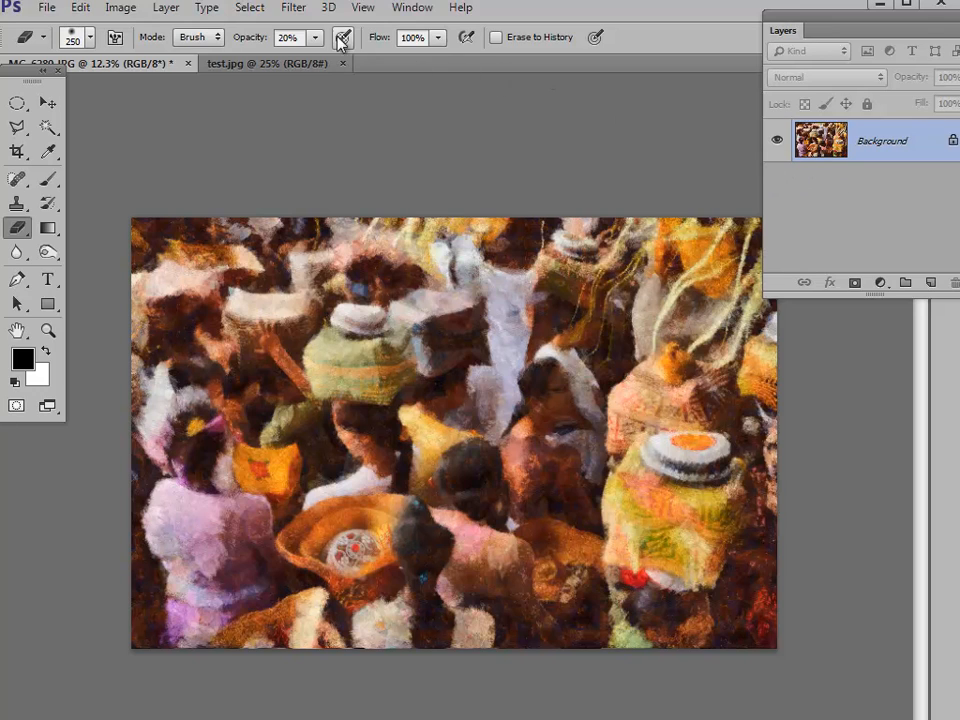
# Flatten Layer 1 and Background into a single layer from the Layer menu
pyautogui.click(166, 8)
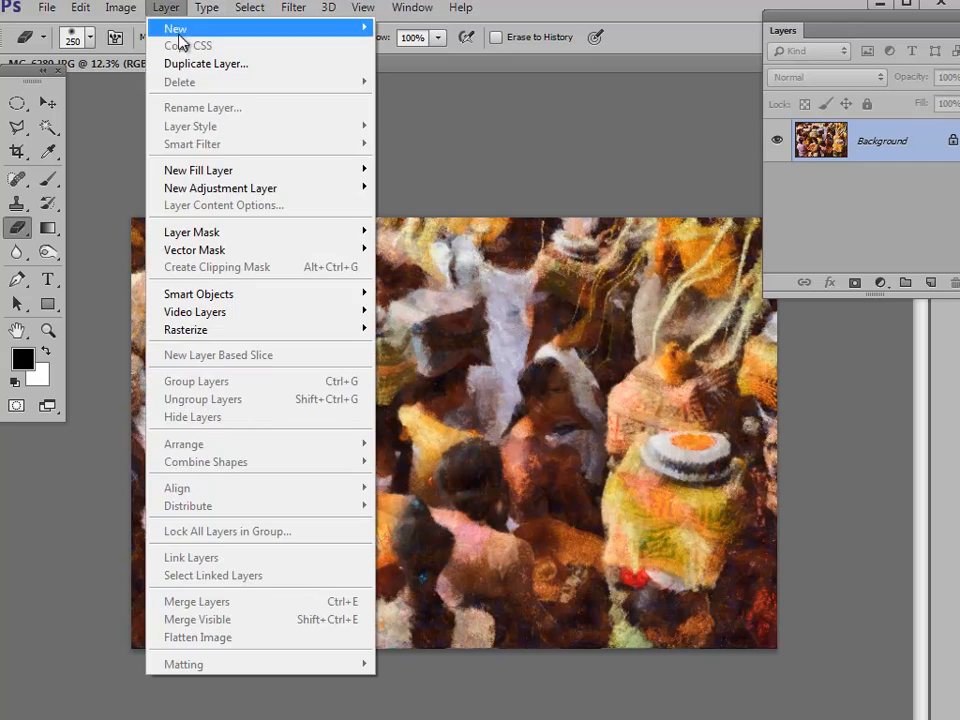
pyautogui.moveTo(114, 644)
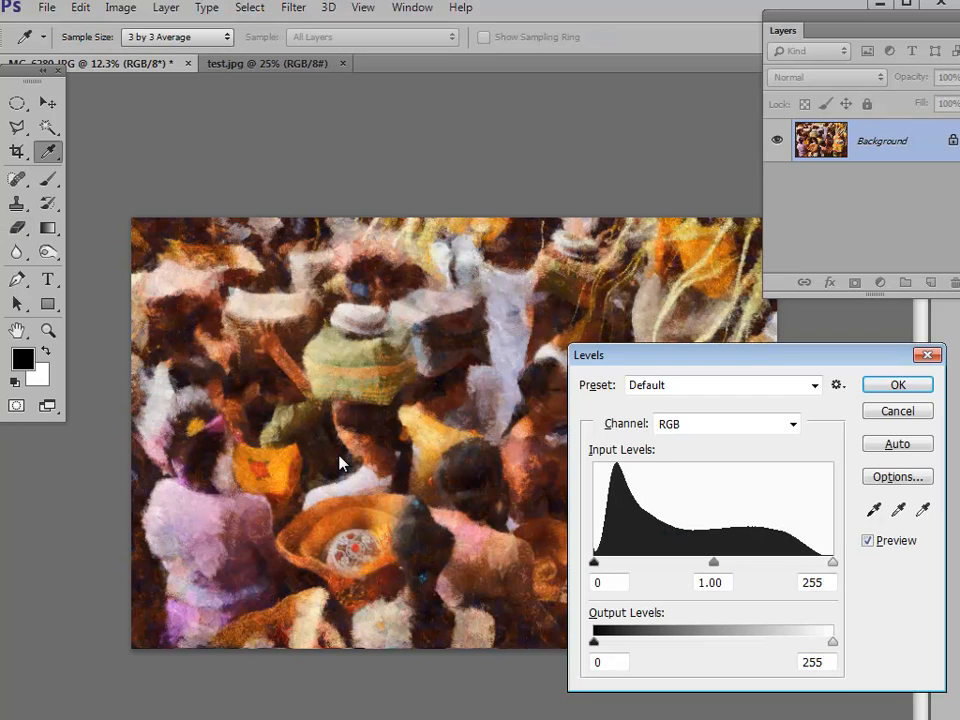
# Apply a Levels adjustment with inputs 12, 1.10 and 245 to boost contrast
pyautogui.moveTo(832, 560); pyautogui.dragTo(828, 560)
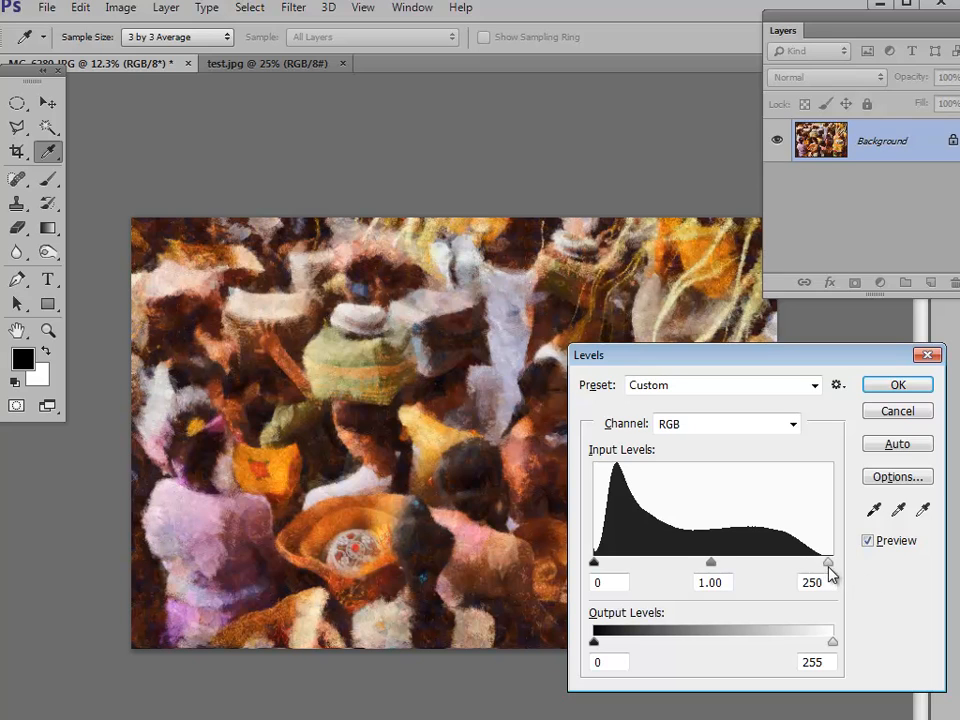
pyautogui.moveTo(830, 562); pyautogui.dragTo(824, 562)
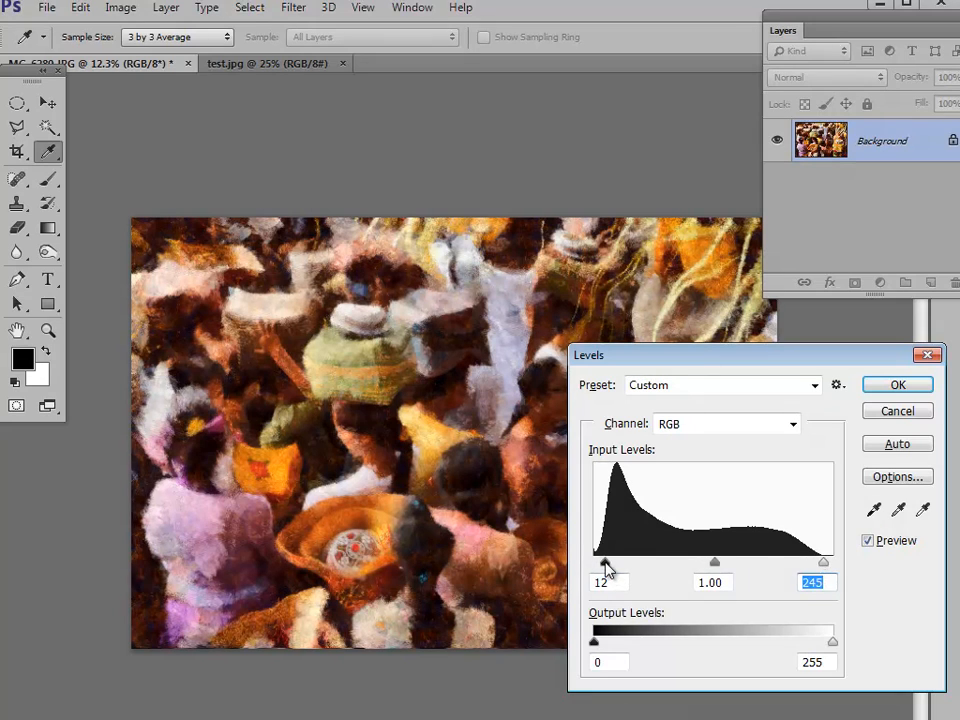
pyautogui.moveTo(716, 560); pyautogui.dragTo(708, 560)
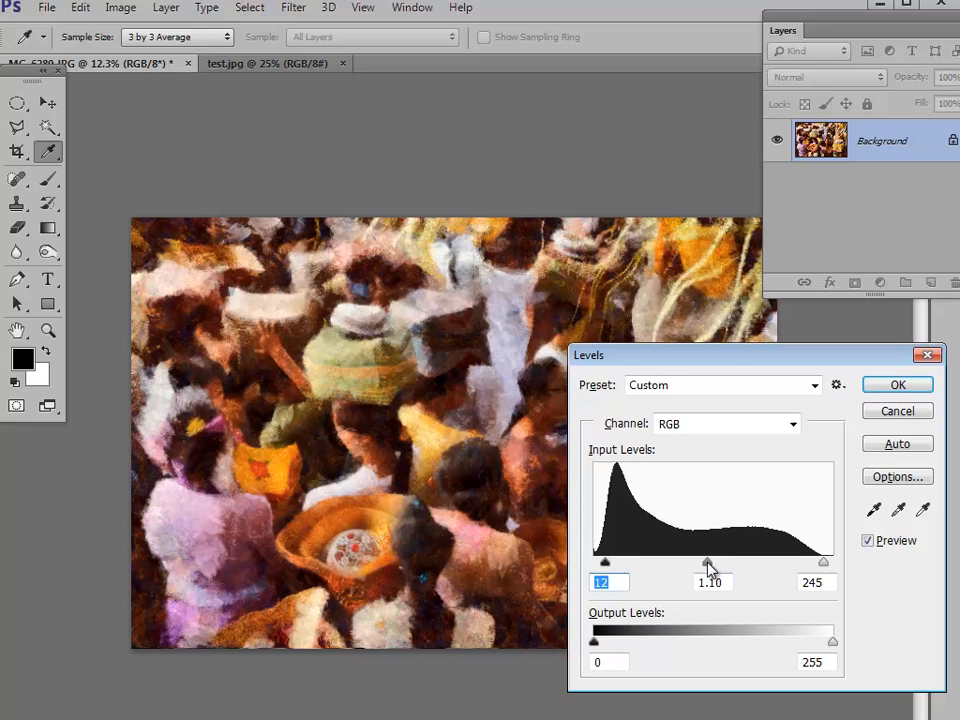
pyautogui.click(896, 384)
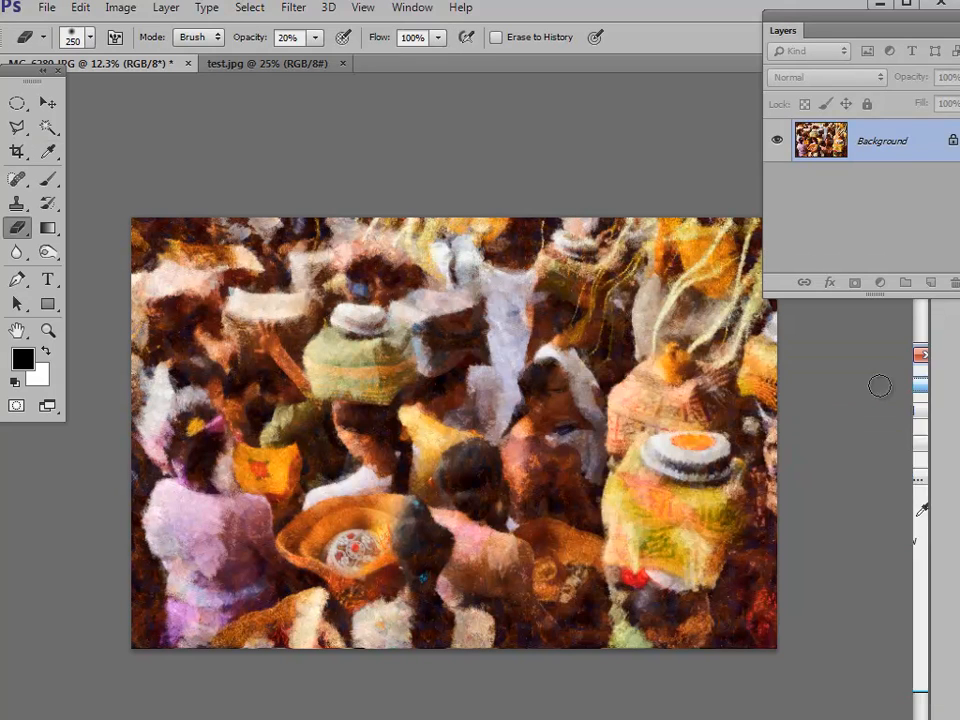
pyautogui.moveTo(624, 412)
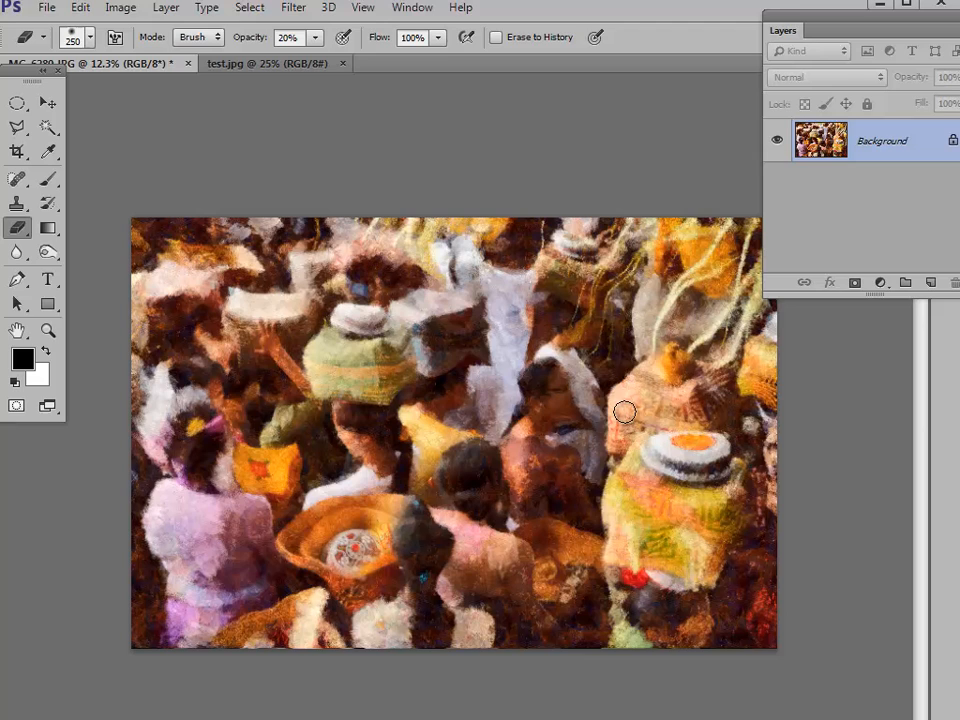
pyautogui.moveTo(828, 500)
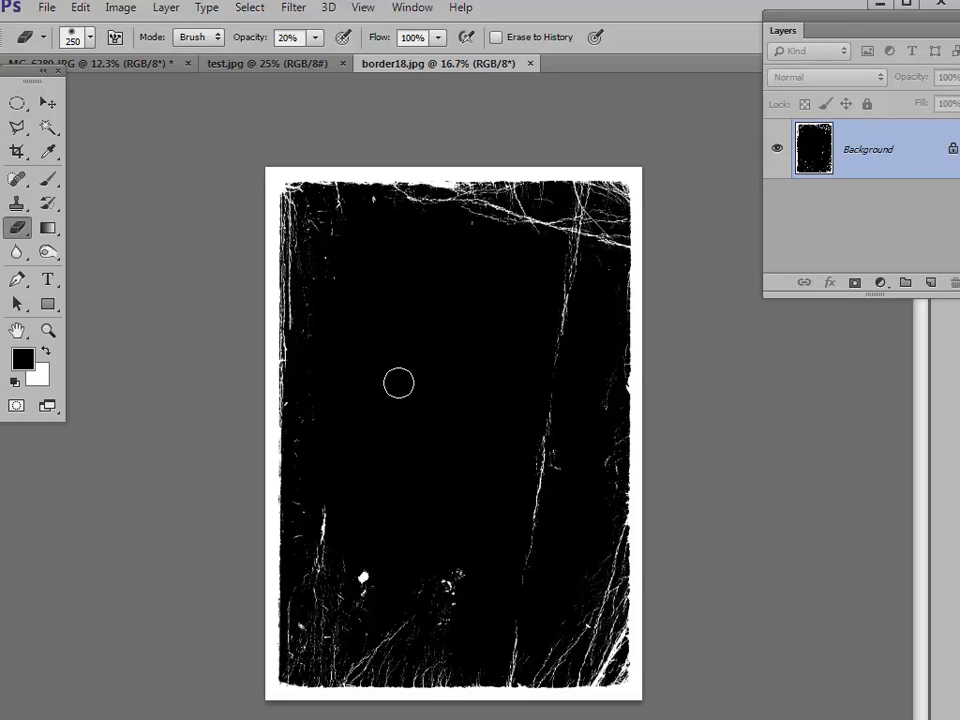
# Copy the grunge border onto a new layer over the painting and rotate it 90° clockwise
pyautogui.press('ctrl+a')
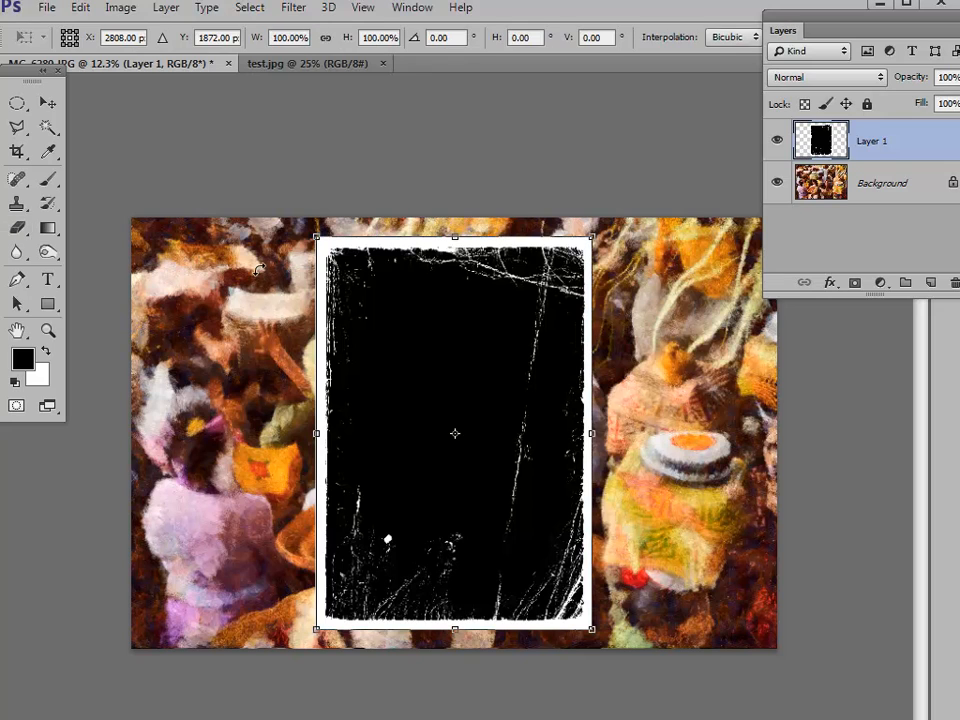
pyautogui.rightClick(456, 432)
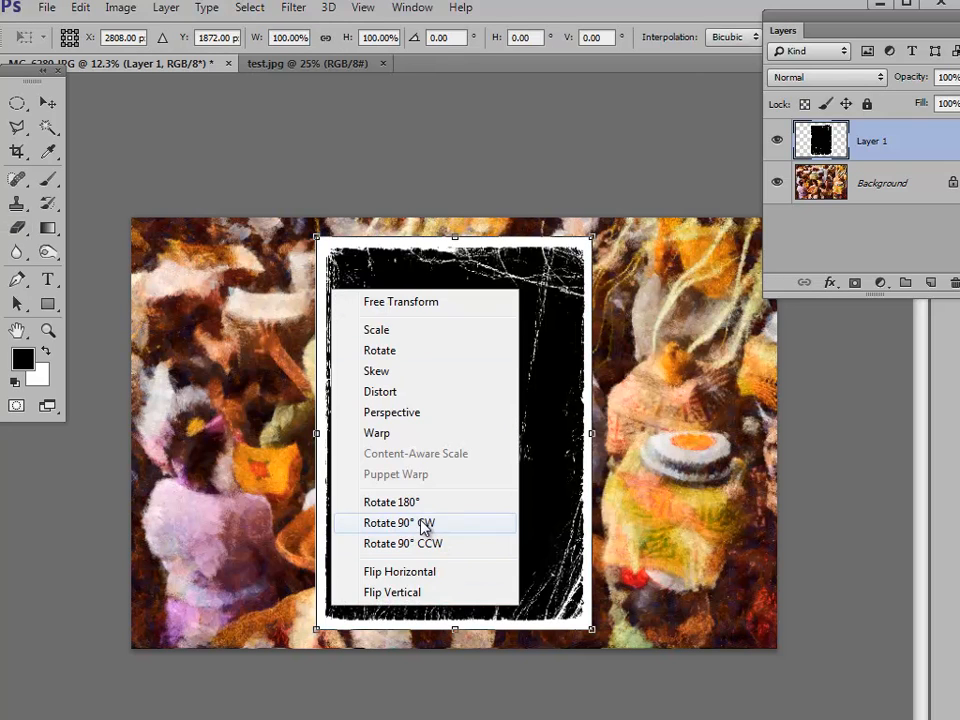
pyautogui.click(400, 522)
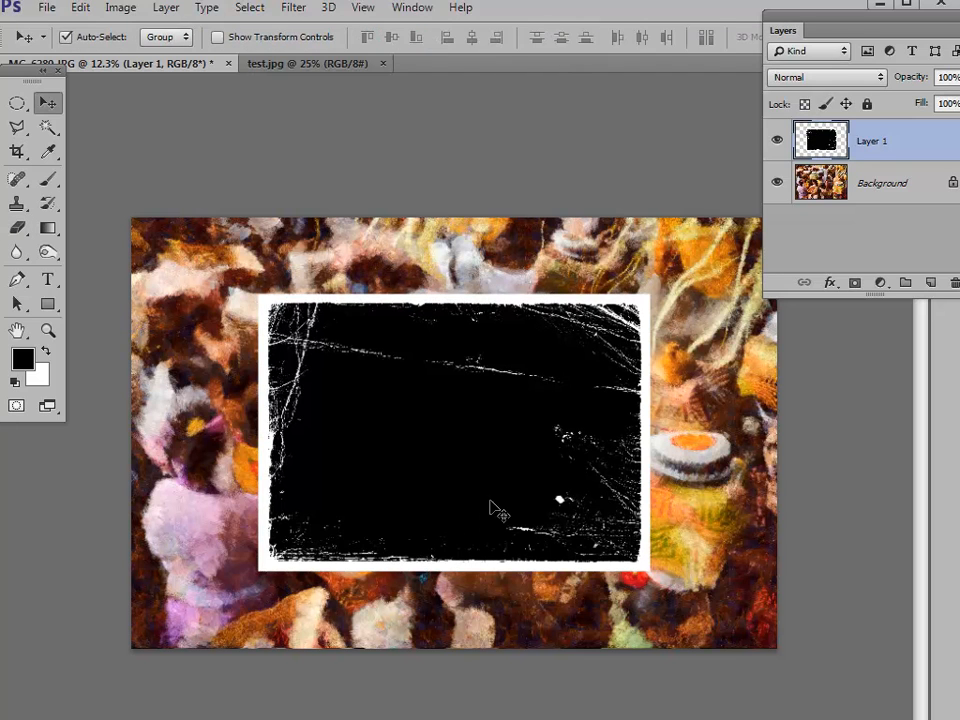
# Move and scale the border layer to cover the whole canvas in black
pyautogui.moveTo(490, 504); pyautogui.dragTo(360, 440)
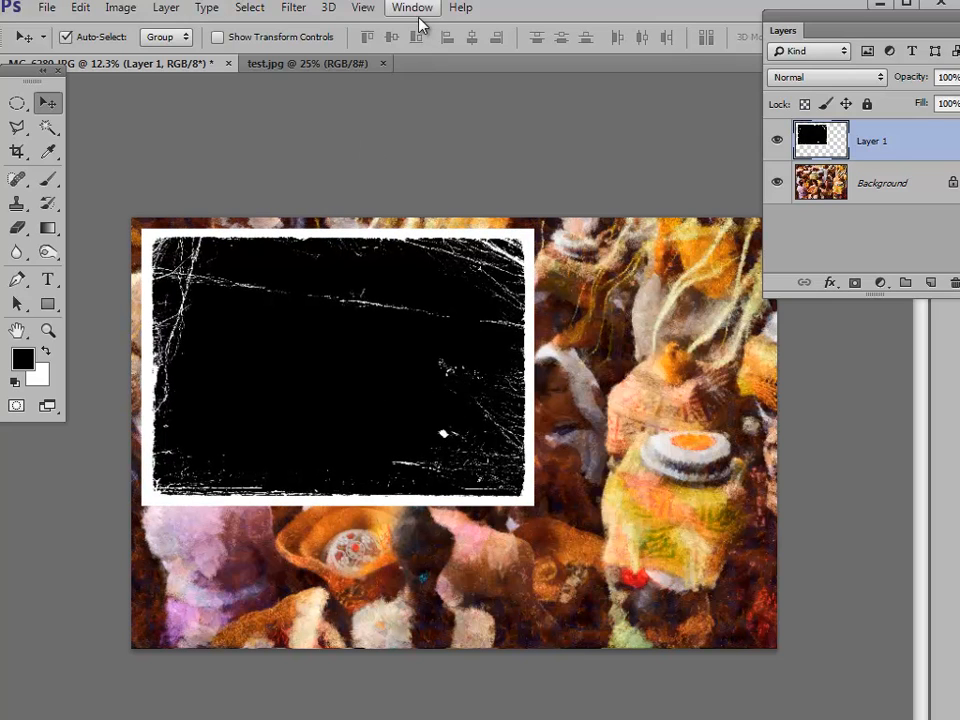
pyautogui.click(412, 8)
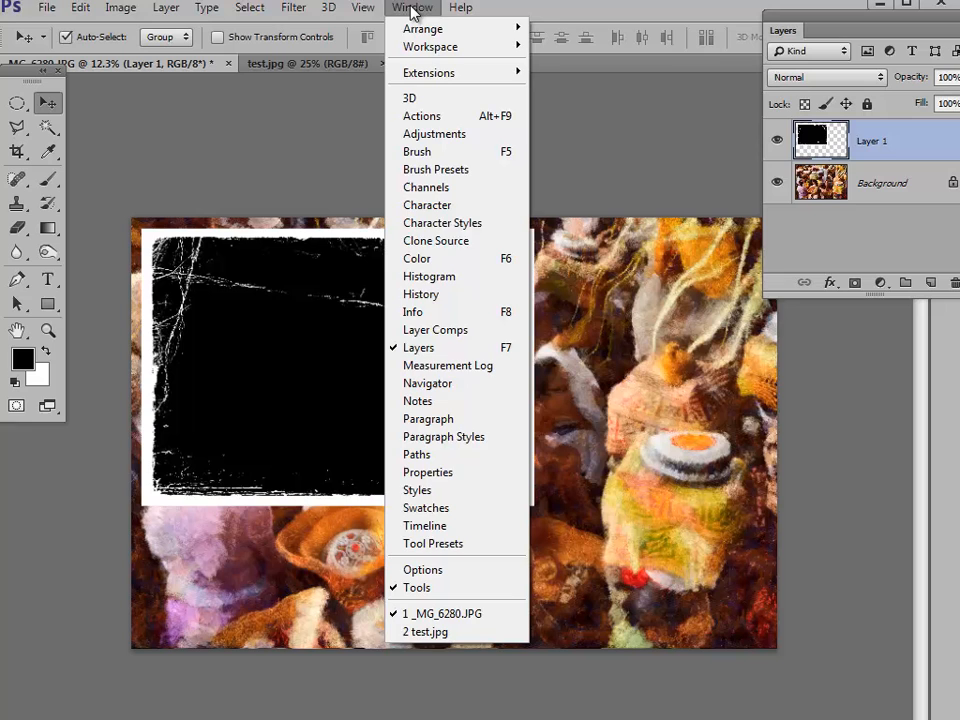
pyautogui.click(364, 8)
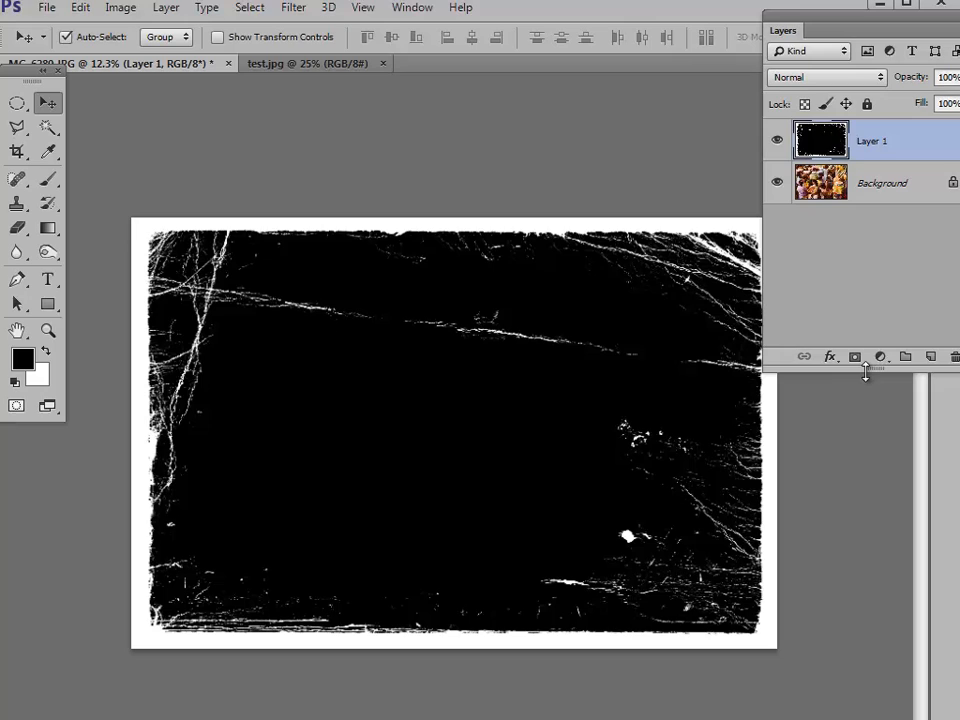
pyautogui.moveTo(856, 356)
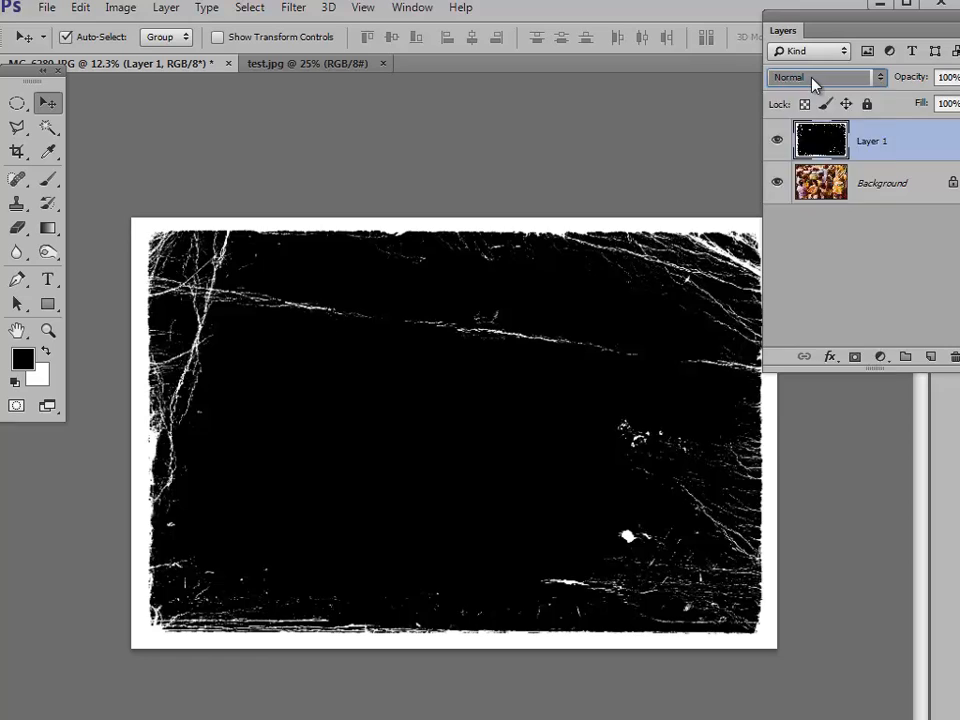
# Set the border layer to Screen blend mode, briefly comparing against Normal
pyautogui.click(816, 76)
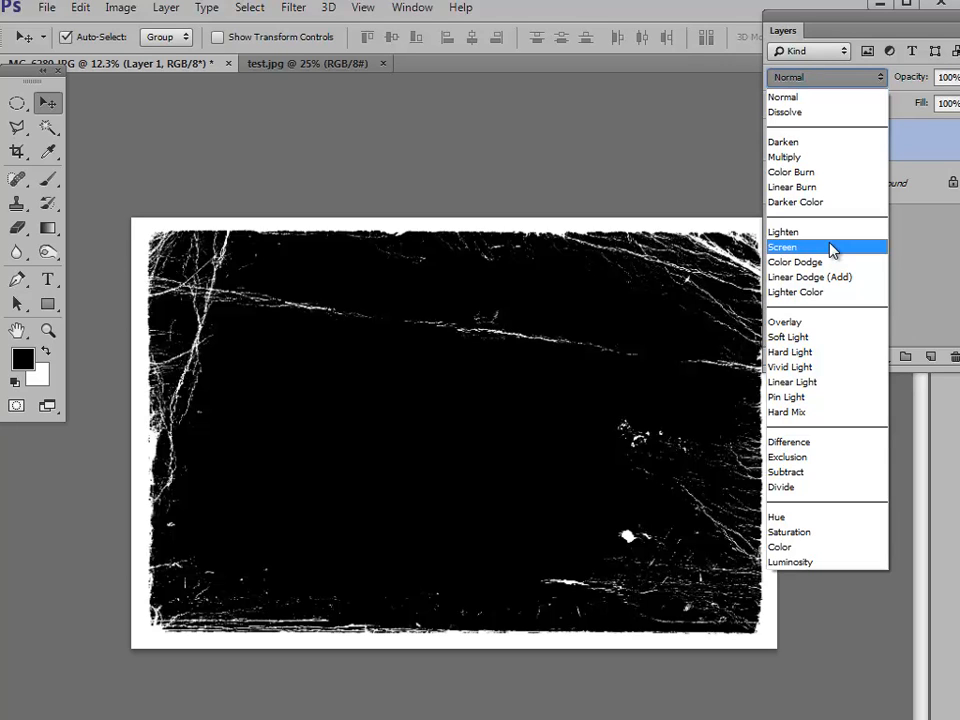
pyautogui.click(784, 248)
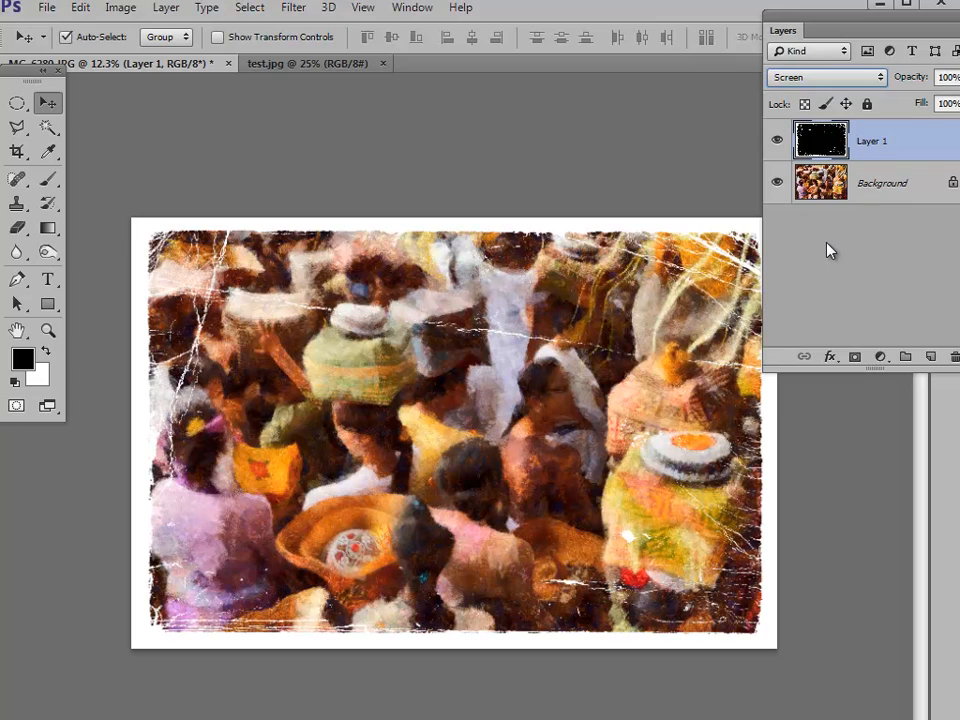
pyautogui.moveTo(850, 236)
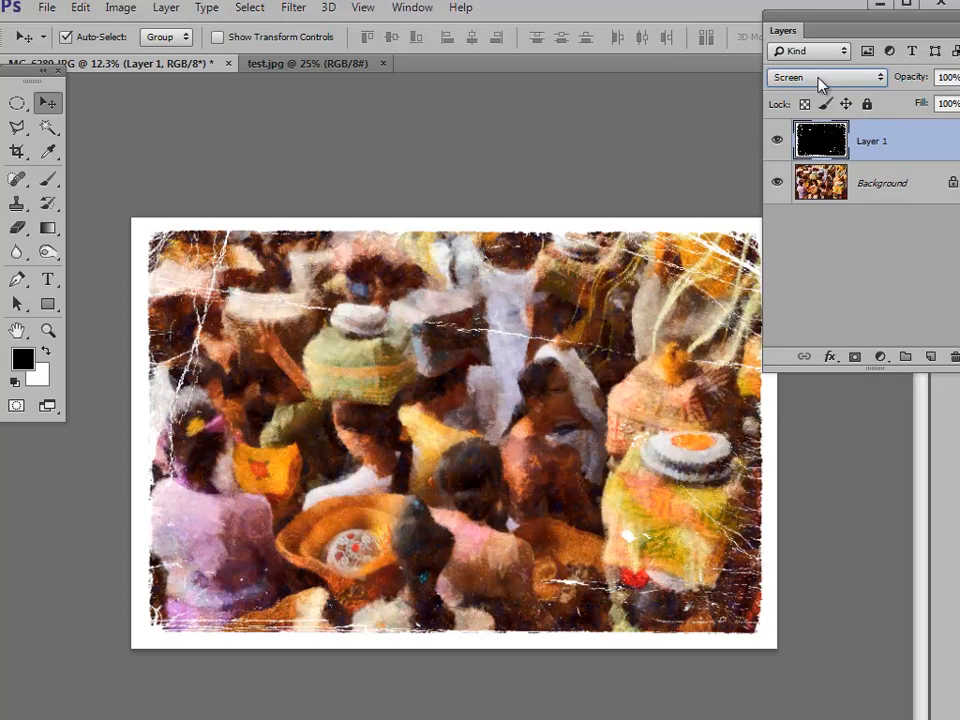
pyautogui.click(810, 96)
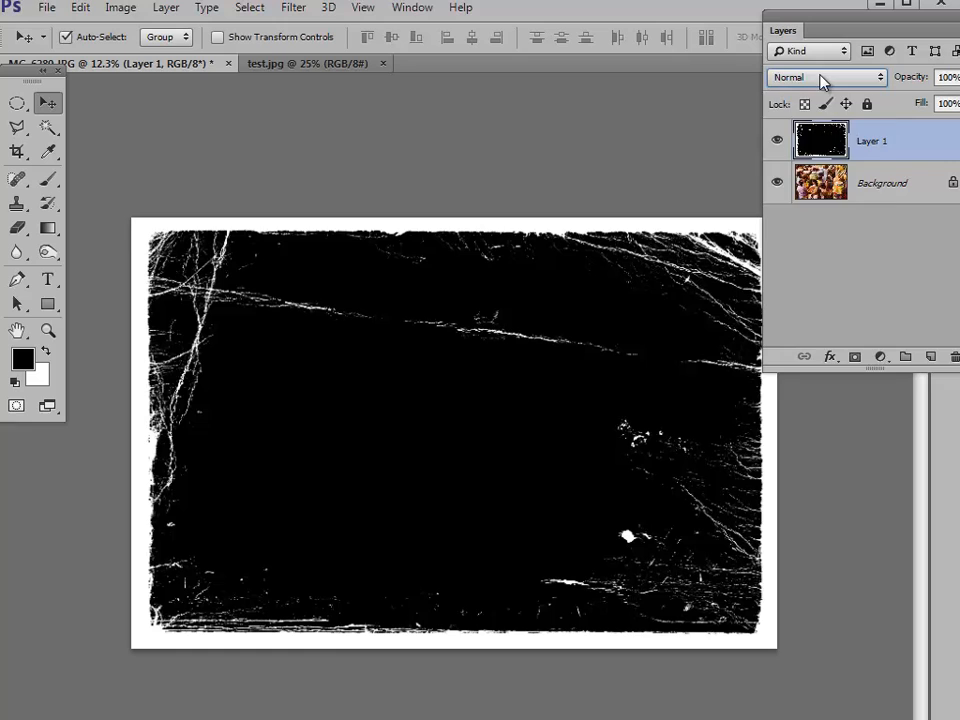
pyautogui.click(824, 76)
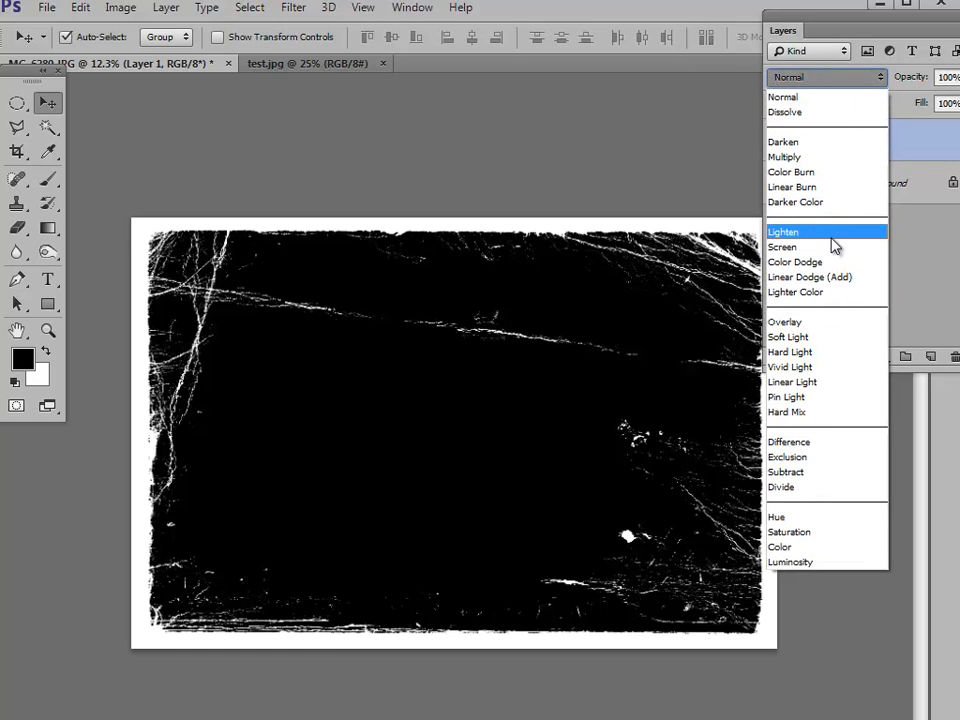
pyautogui.click(784, 246)
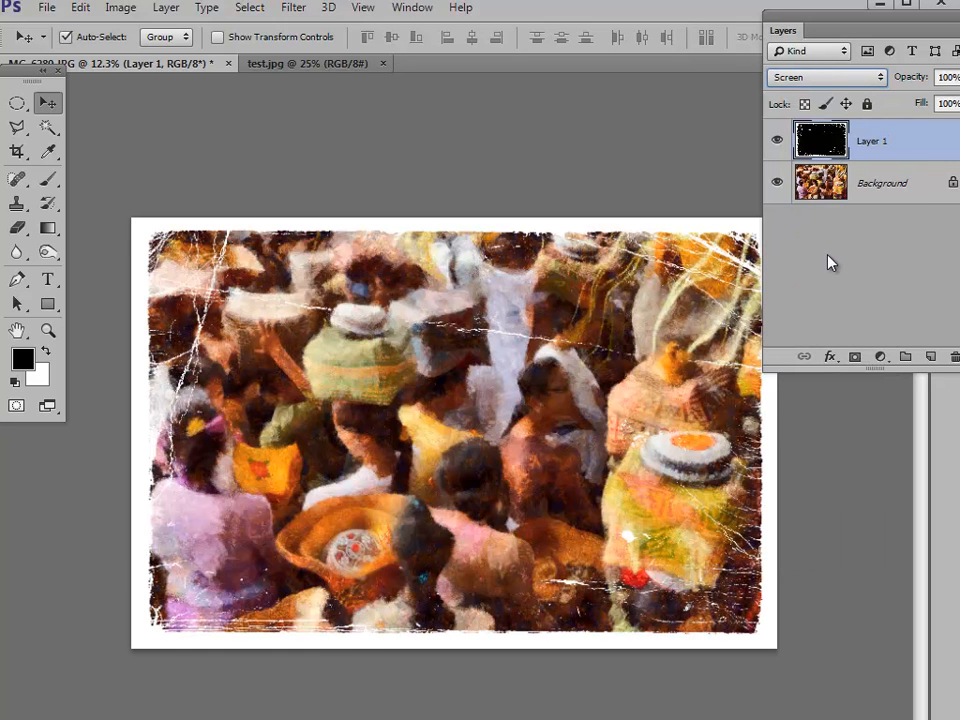
pyautogui.moveTo(724, 400)
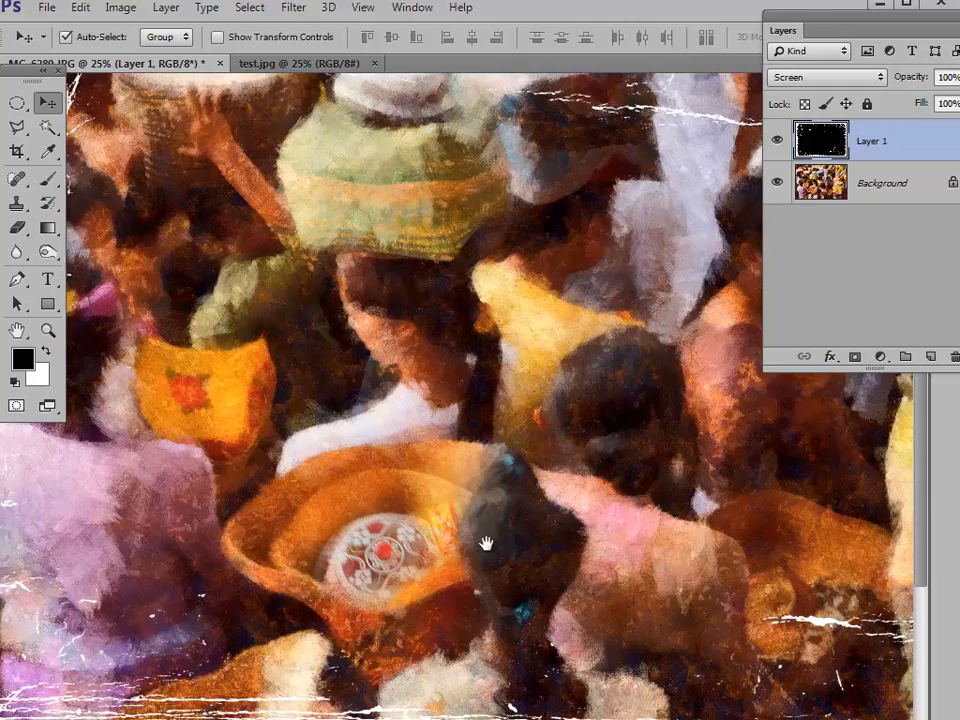
pyautogui.moveTo(486, 544); pyautogui.dragTo(648, 498)
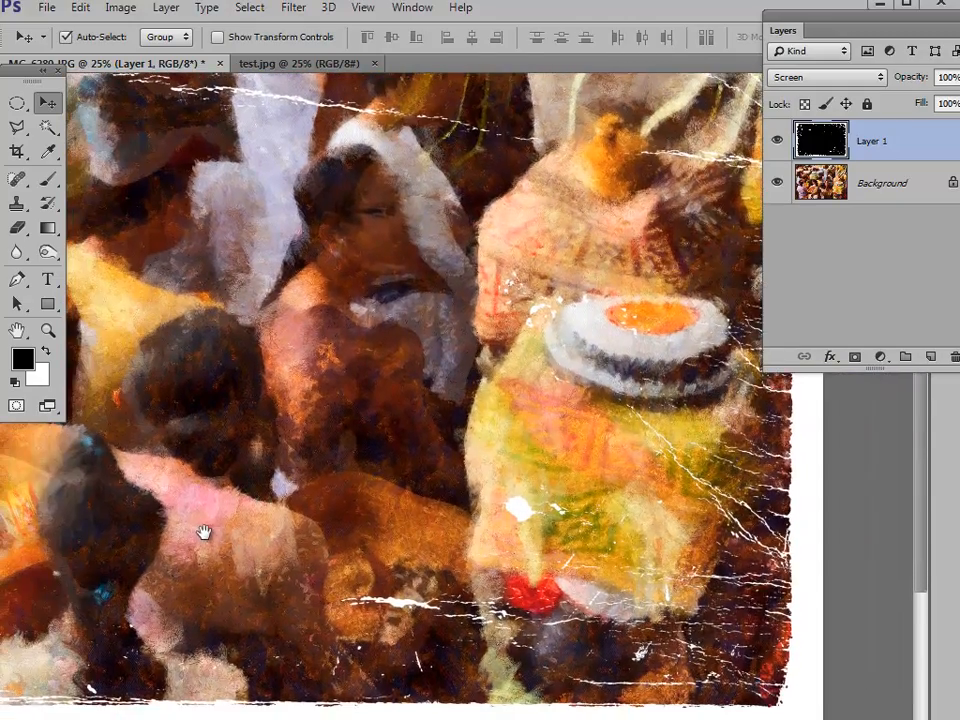
pyautogui.moveTo(204, 532); pyautogui.dragTo(290, 540)
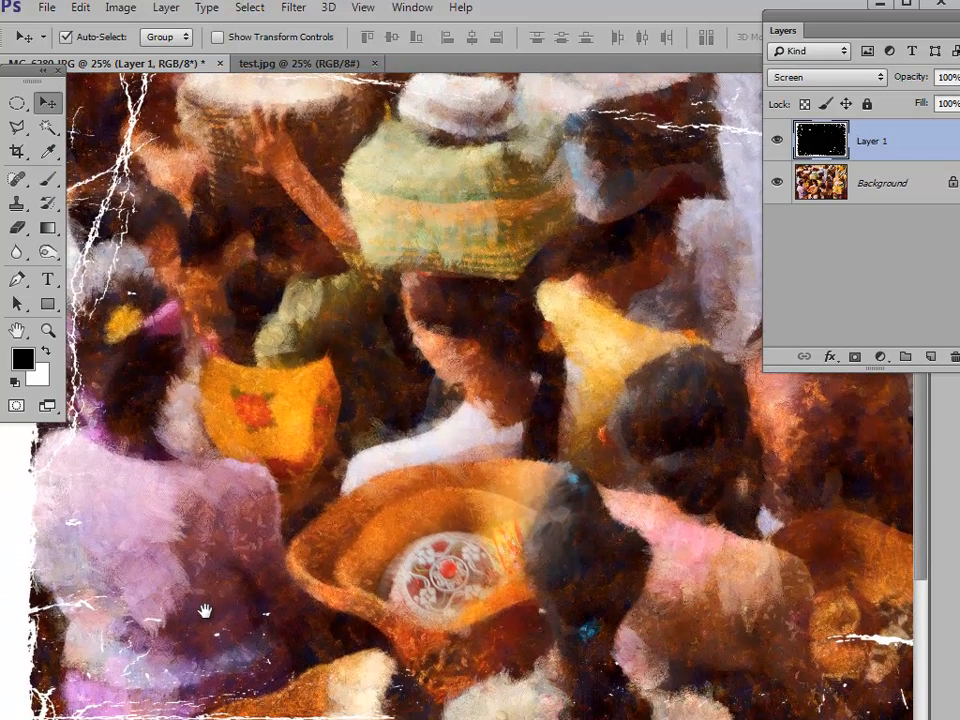
pyautogui.moveTo(212, 620)
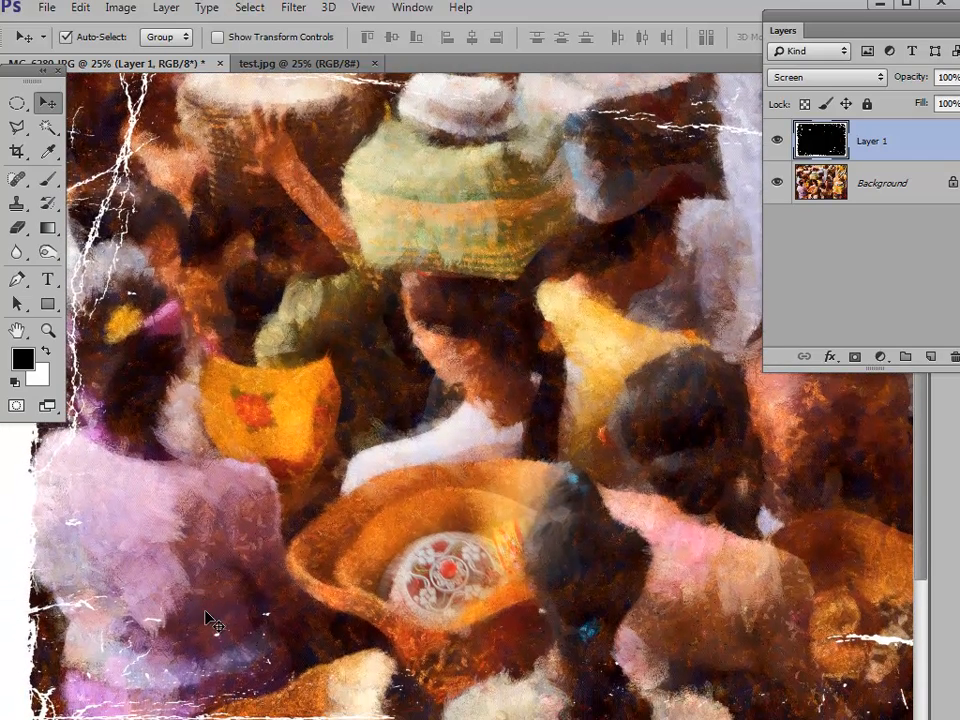